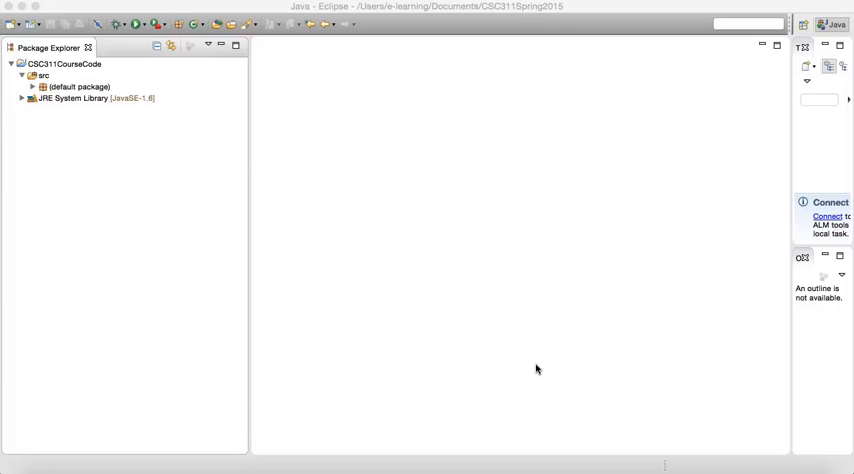
pyautogui.moveTo(292, 284)
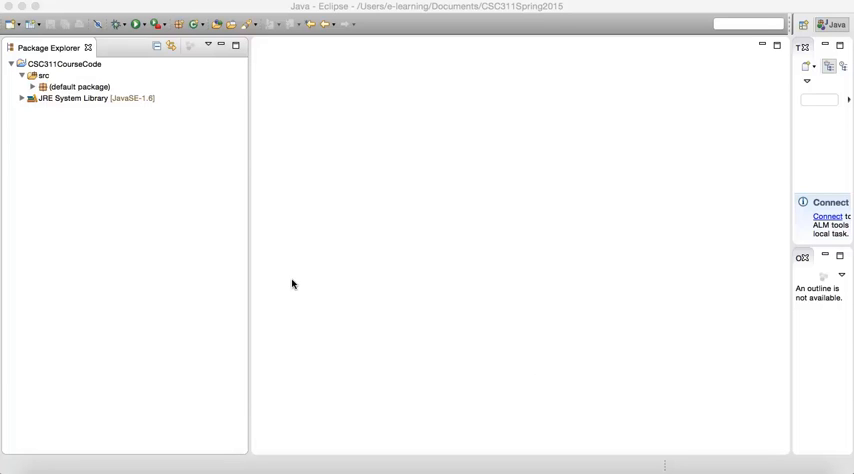
pyautogui.moveTo(230, 288)
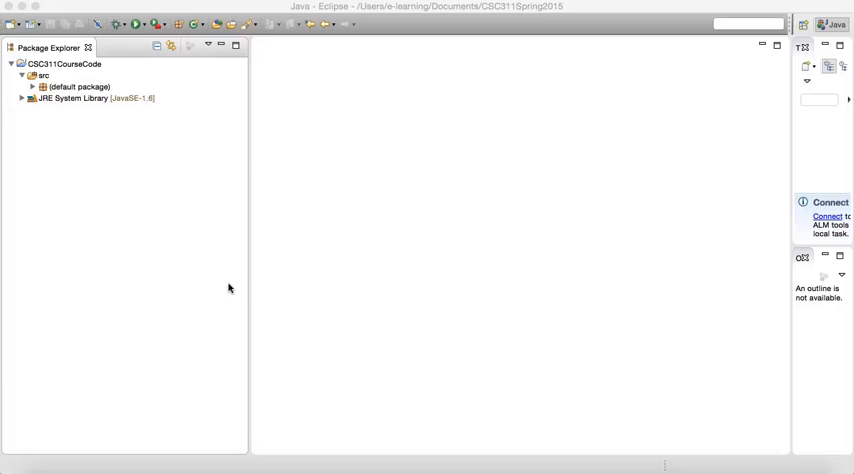
pyautogui.moveTo(150, 452)
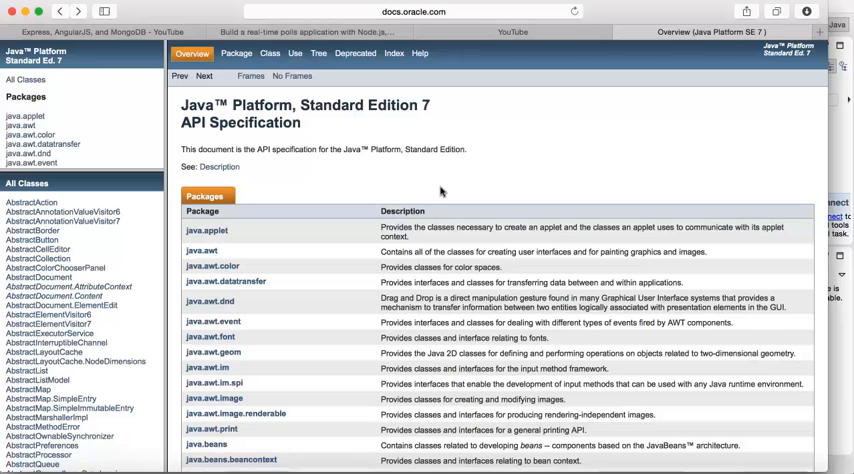
pyautogui.moveTo(388, 276)
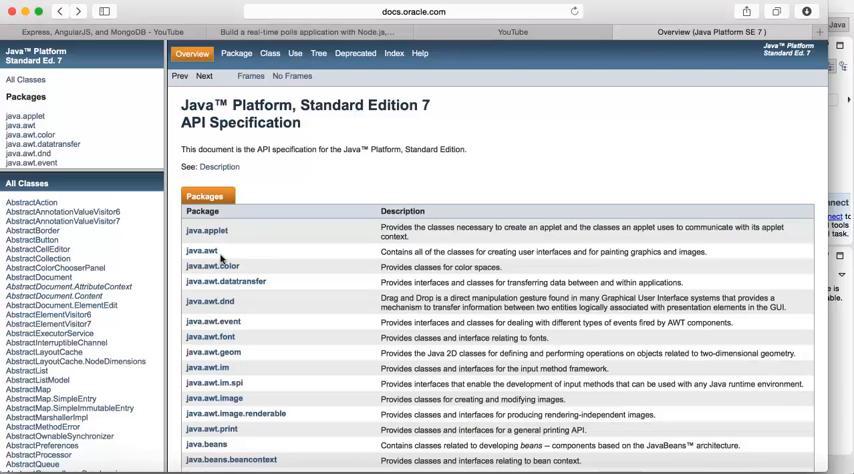
pyautogui.moveTo(278, 260)
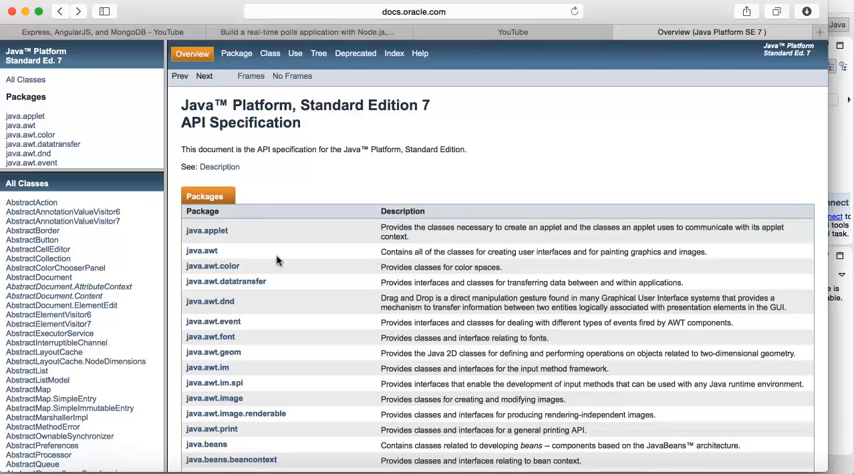
pyautogui.moveTo(264, 320)
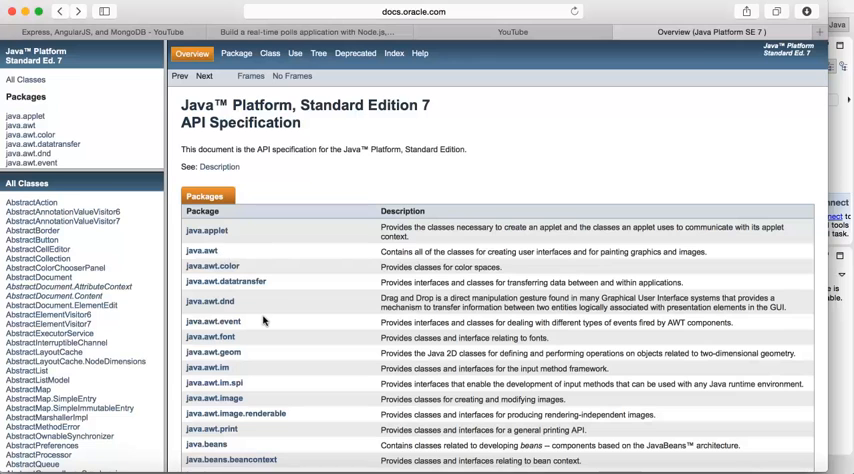
# - Scroll the Java SE 7 package overview down past java.security to java.util
pyautogui.scroll(-3)
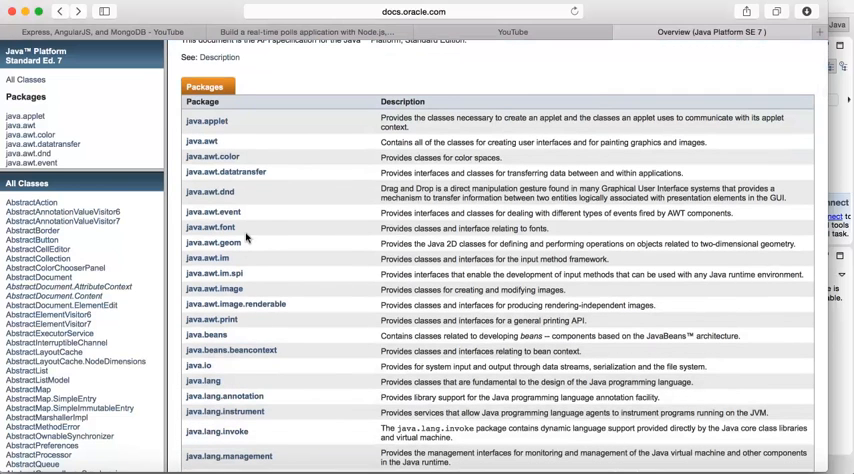
pyautogui.moveTo(262, 300)
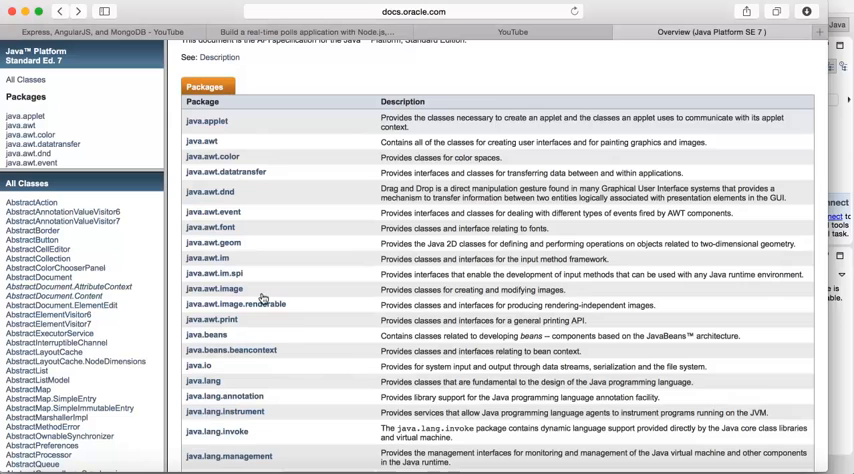
pyautogui.scroll(-3)
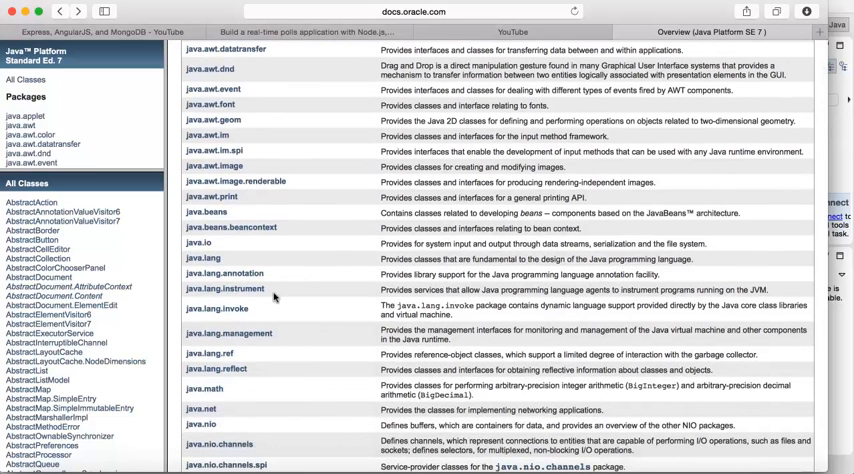
pyautogui.scroll(-3)
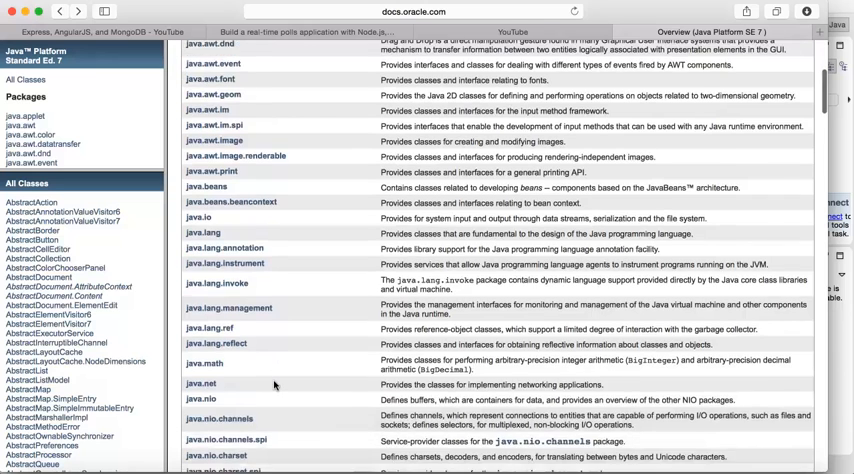
pyautogui.scroll(-3)
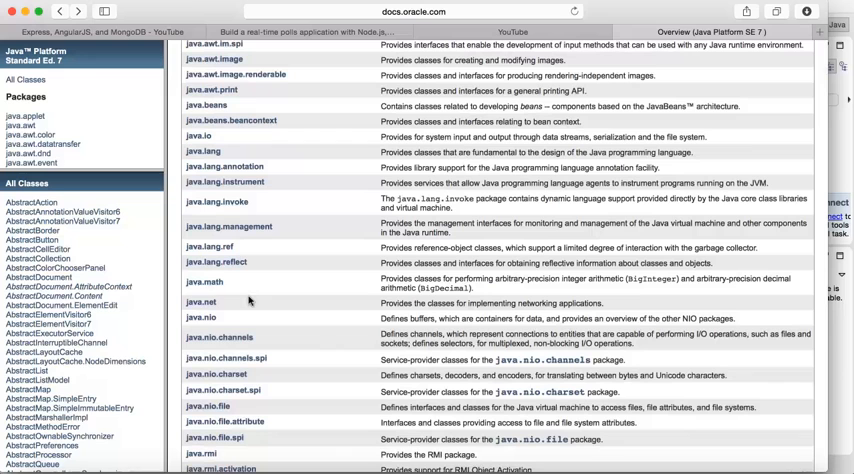
pyautogui.moveTo(290, 316)
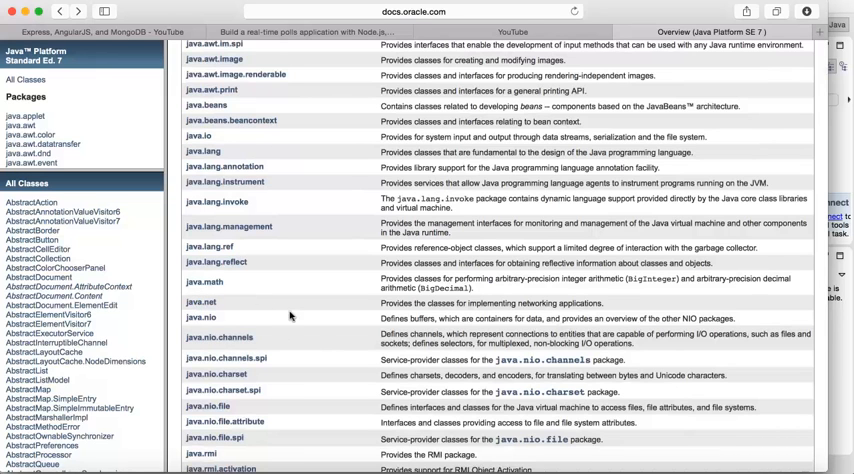
pyautogui.moveTo(254, 328)
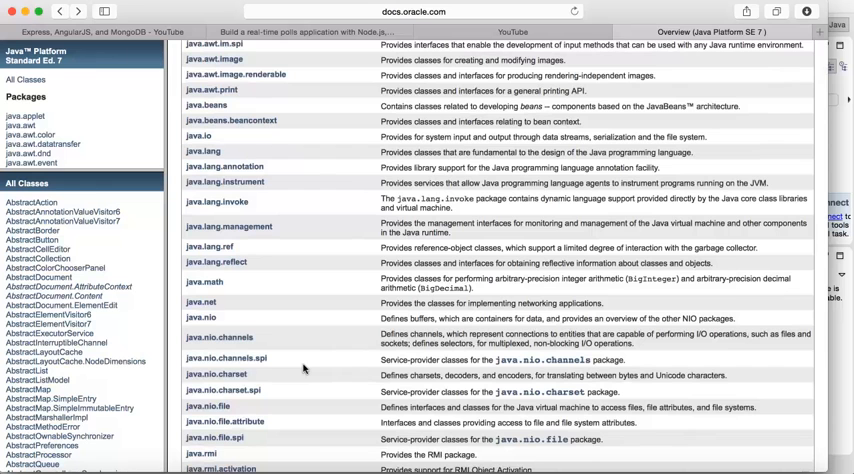
pyautogui.scroll(-3)
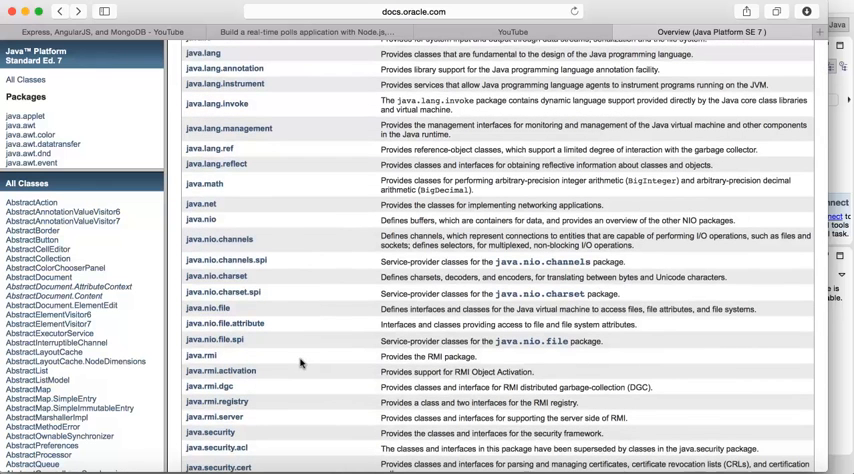
pyautogui.moveTo(248, 428)
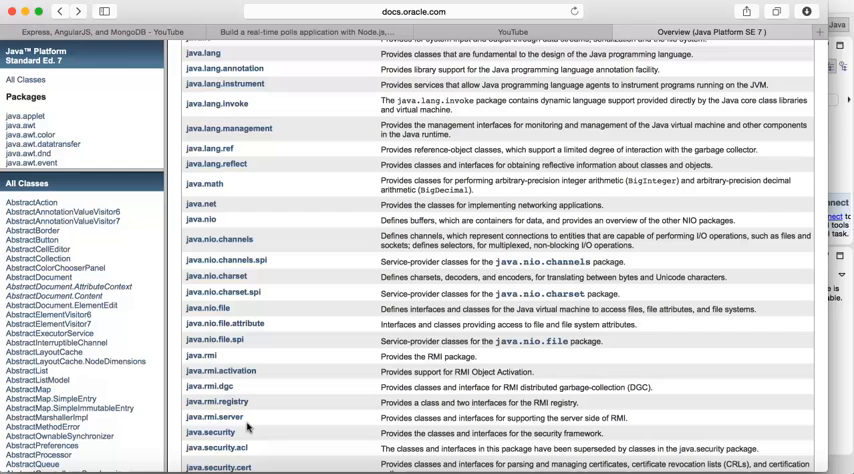
pyautogui.moveTo(272, 360)
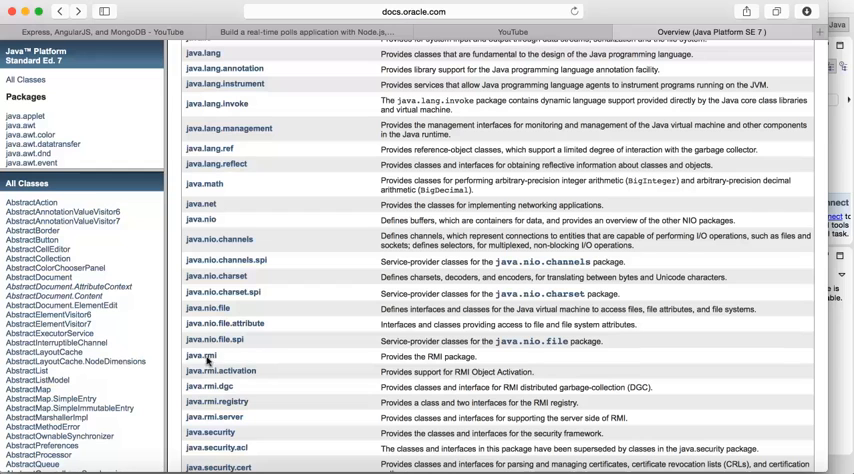
pyautogui.moveTo(260, 368)
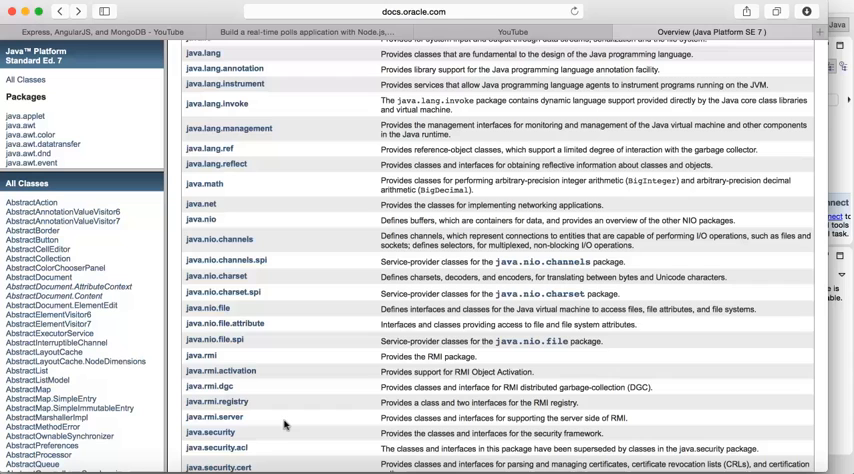
pyautogui.scroll(-3)
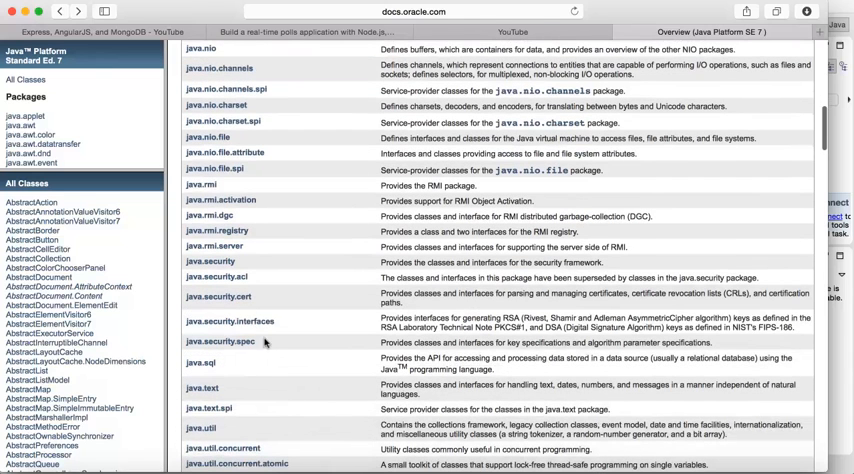
pyautogui.moveTo(180, 308)
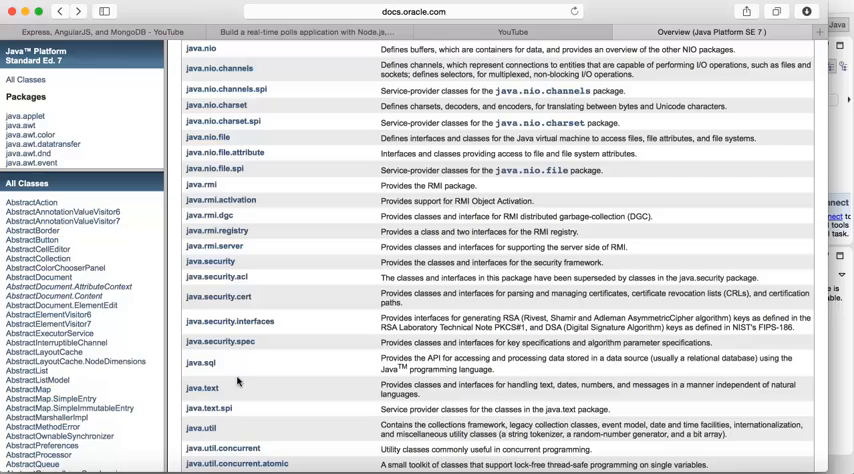
pyautogui.scroll(-3)
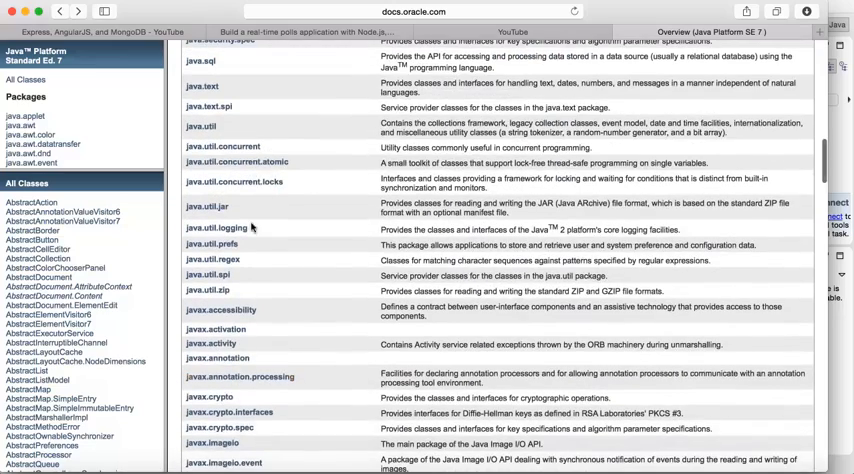
pyautogui.scroll(3)
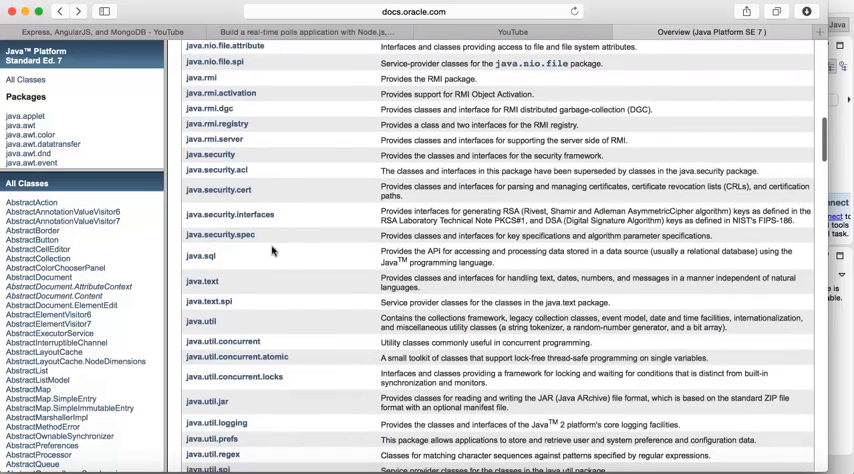
pyautogui.scroll(-3)
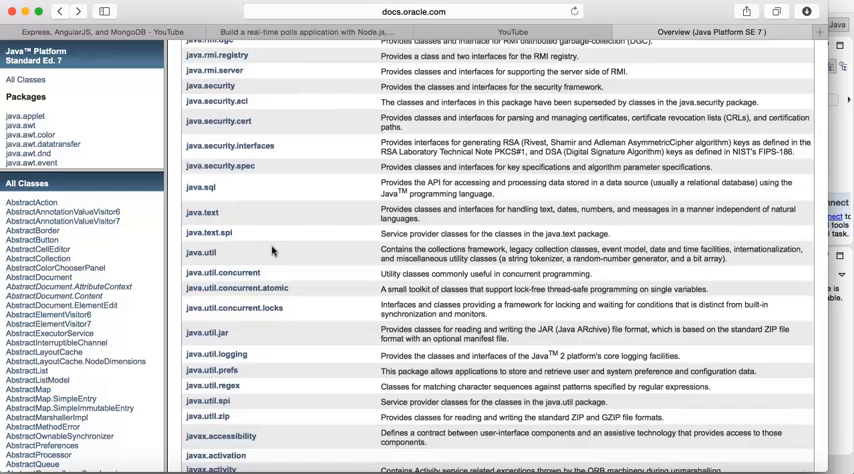
pyautogui.scroll(-3)
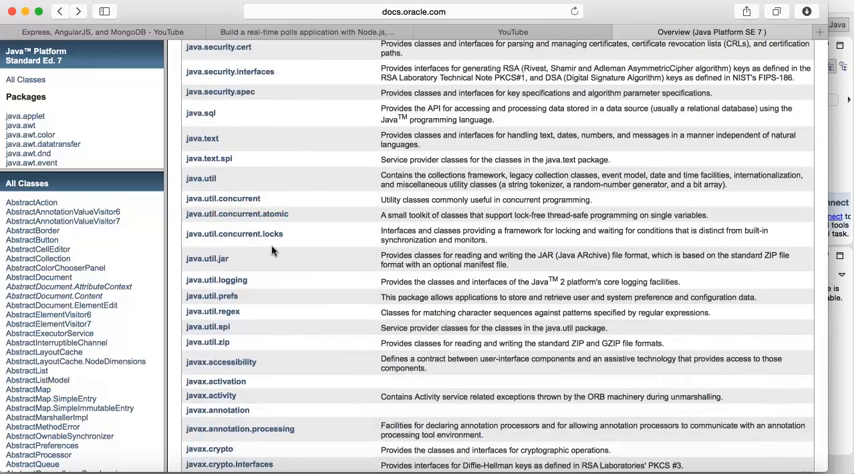
pyautogui.moveTo(200, 180)
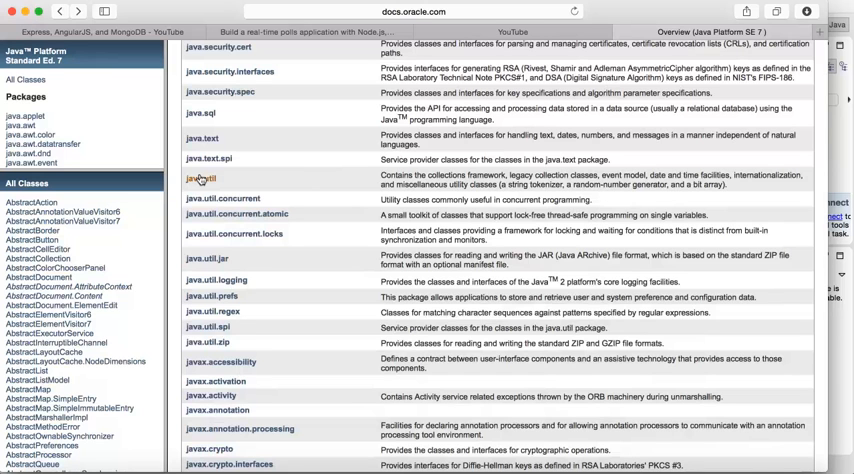
# - Open the java.util package page and scroll to its Class Summary with ArrayList
pyautogui.click(200, 180)
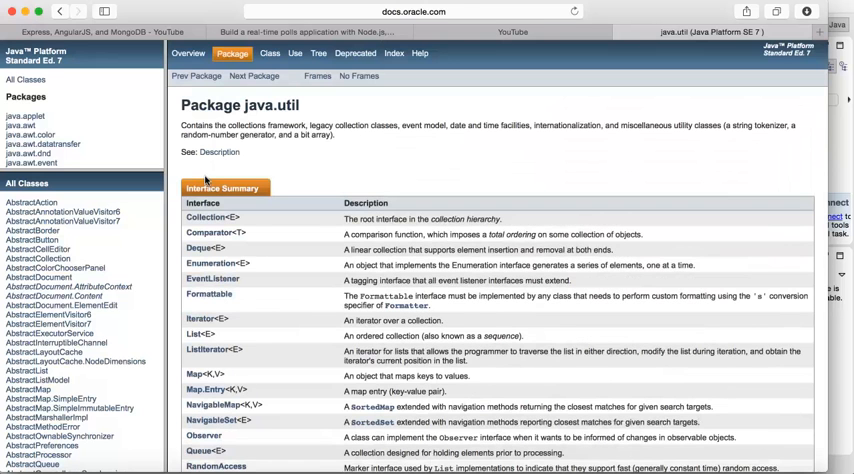
pyautogui.scroll(-3)
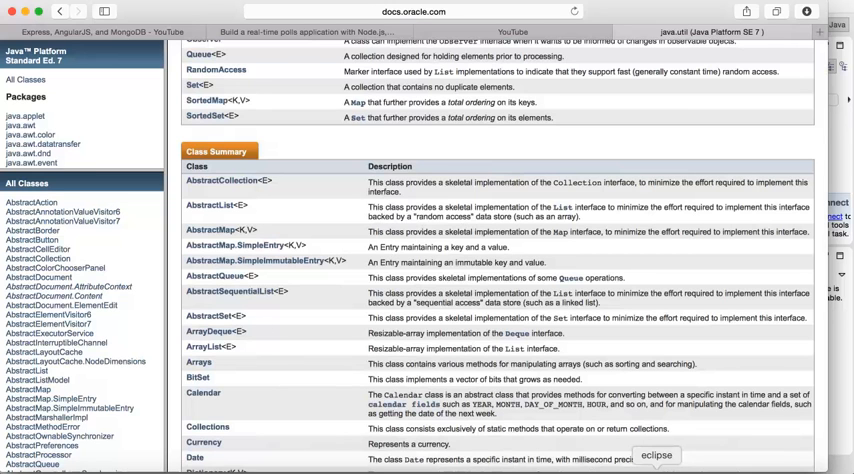
# - Switch from Safari back to the Eclipse workspace with CSC311CourseCode
pyautogui.click(656, 456)
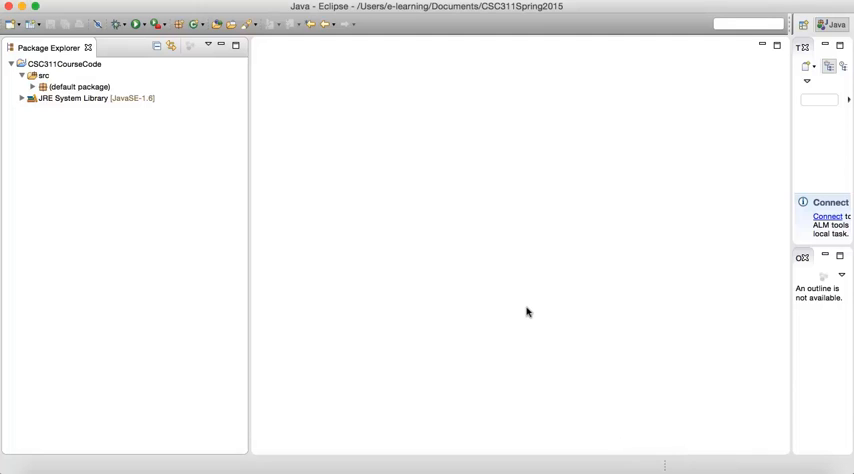
pyautogui.moveTo(394, 224)
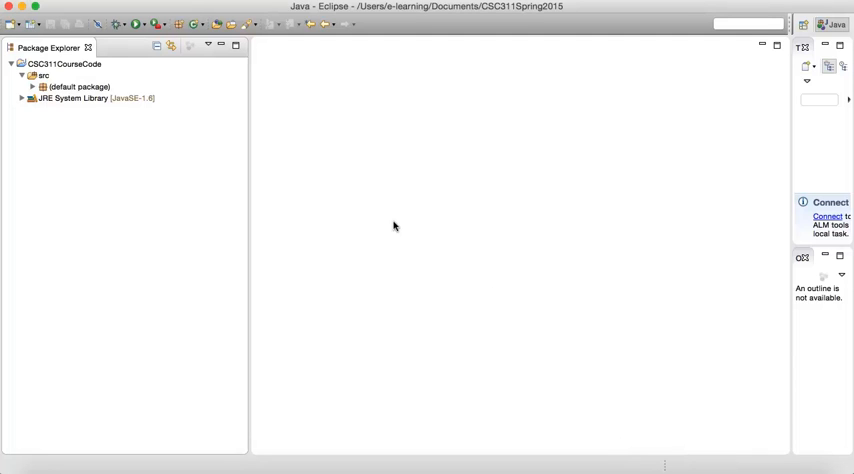
pyautogui.moveTo(198, 248)
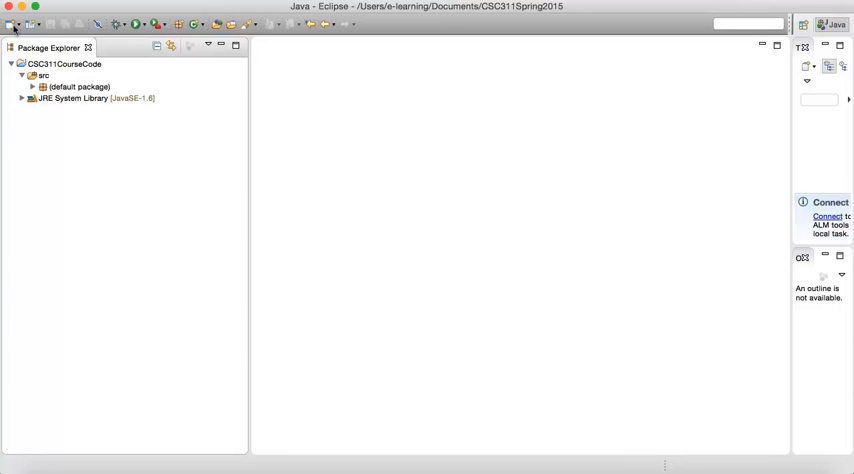
# - Create a new Java class named TestingArrayListAPI via the New Java Class wizard
pyautogui.click(12, 24)
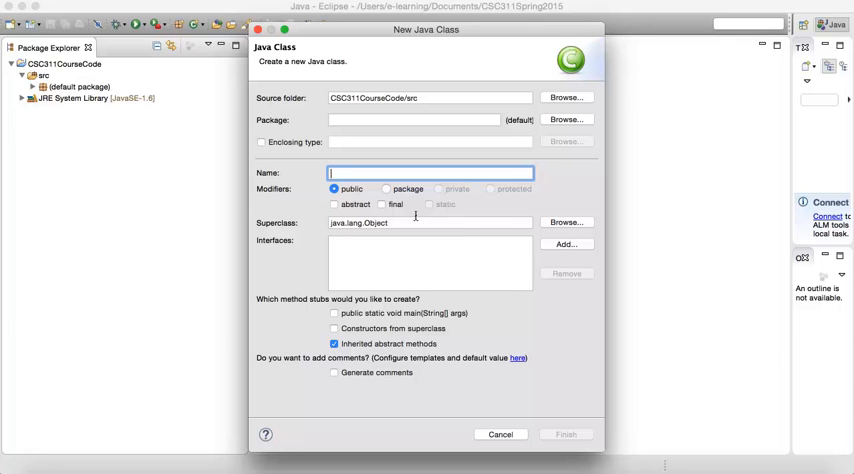
pyautogui.write('Te')
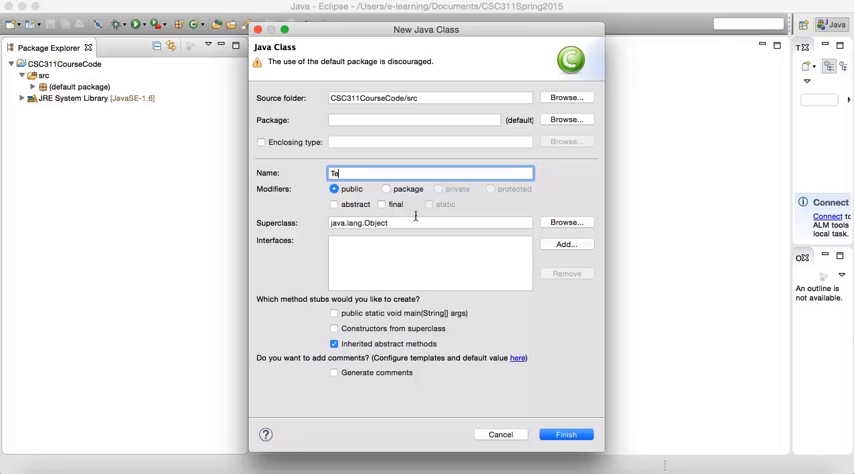
pyautogui.write('sting')
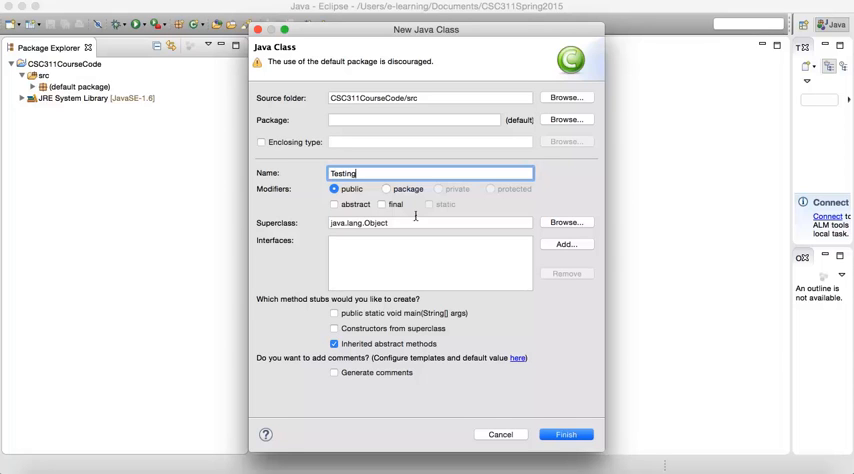
pyautogui.write('Arry')
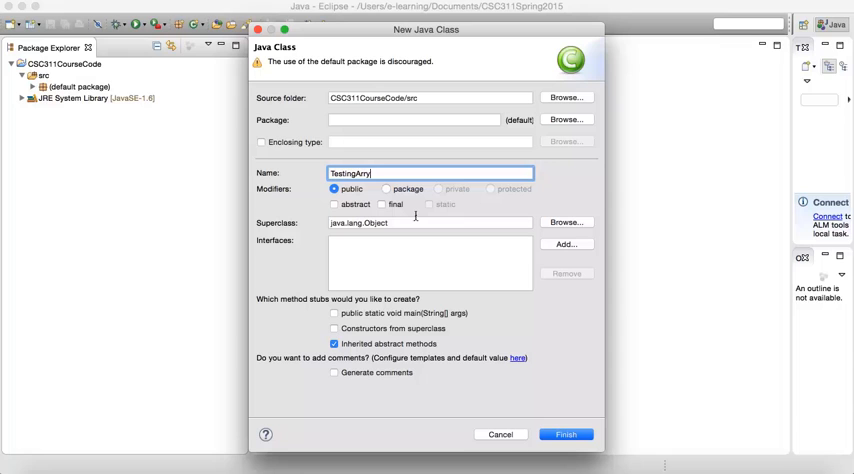
pyautogui.write('ay')
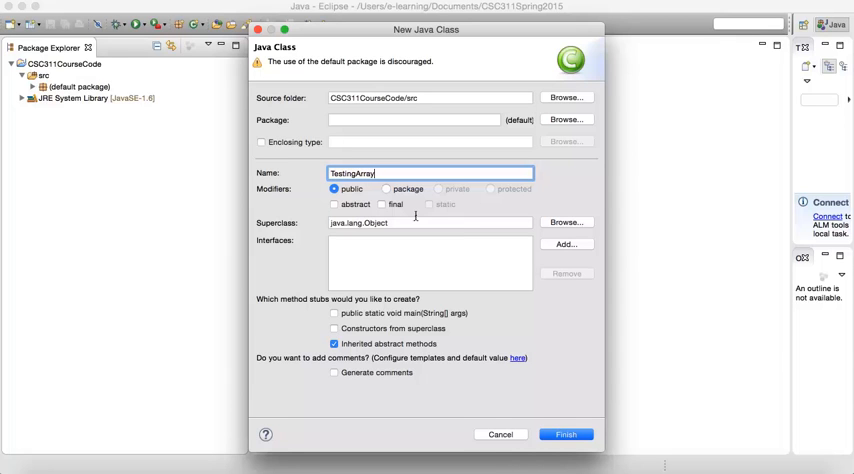
pyautogui.write('List')
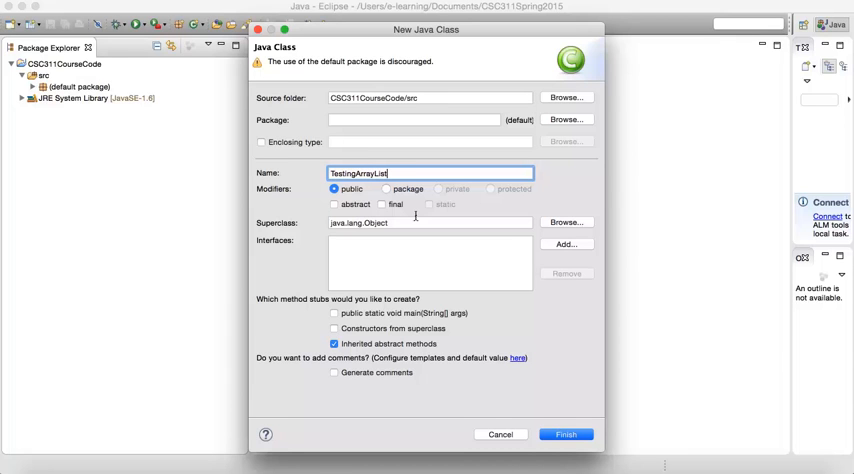
pyautogui.write('API')
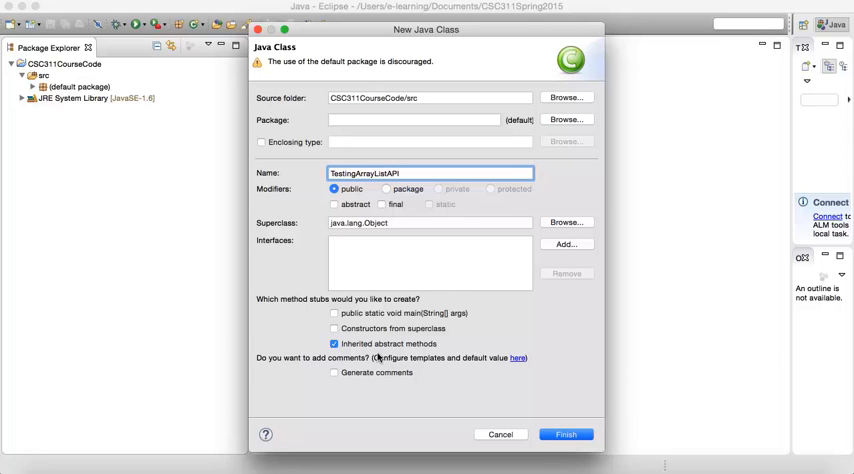
pyautogui.moveTo(456, 428)
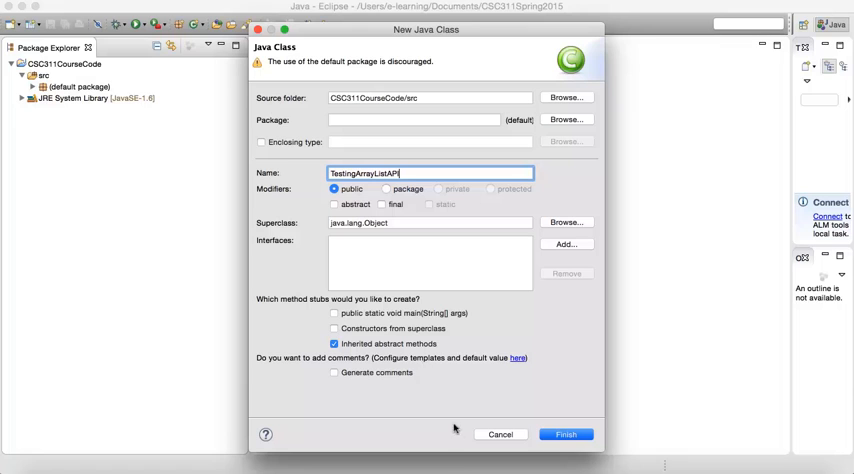
pyautogui.click(564, 434)
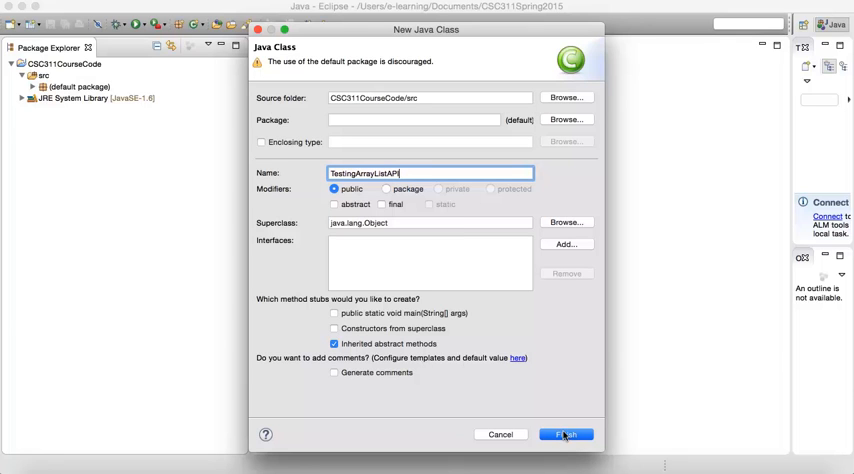
pyautogui.moveTo(564, 444)
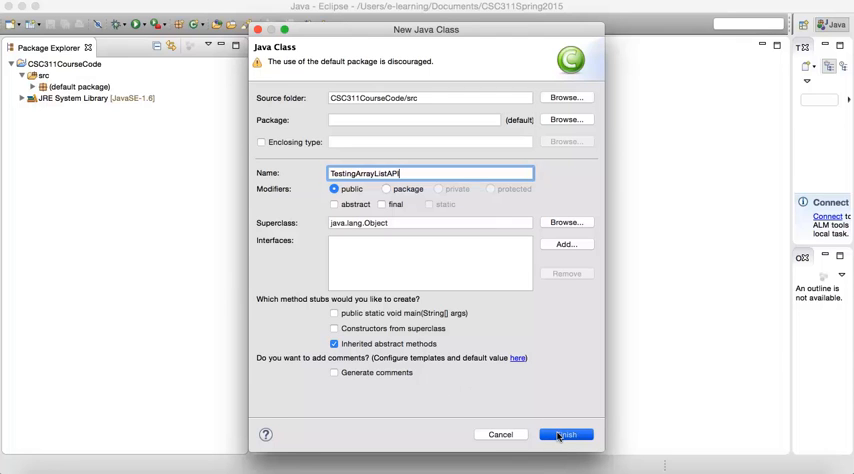
pyautogui.click(564, 434)
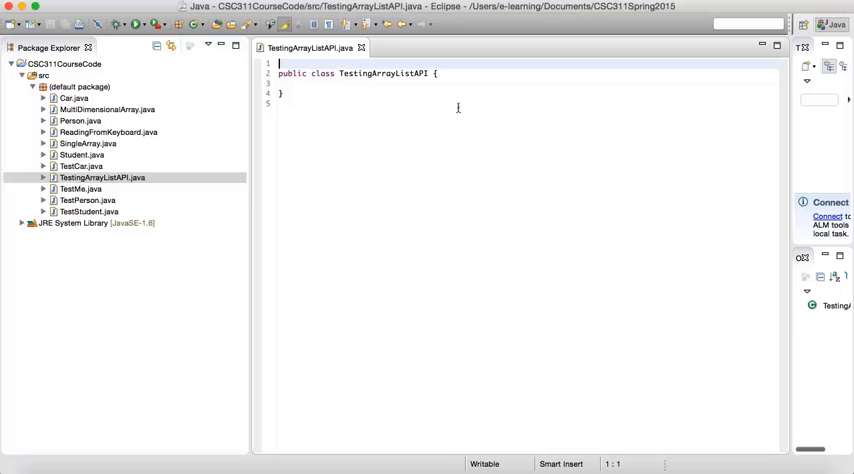
# - Write an empty public static void main(String [] args) method inside the class
pyautogui.click(436, 72)
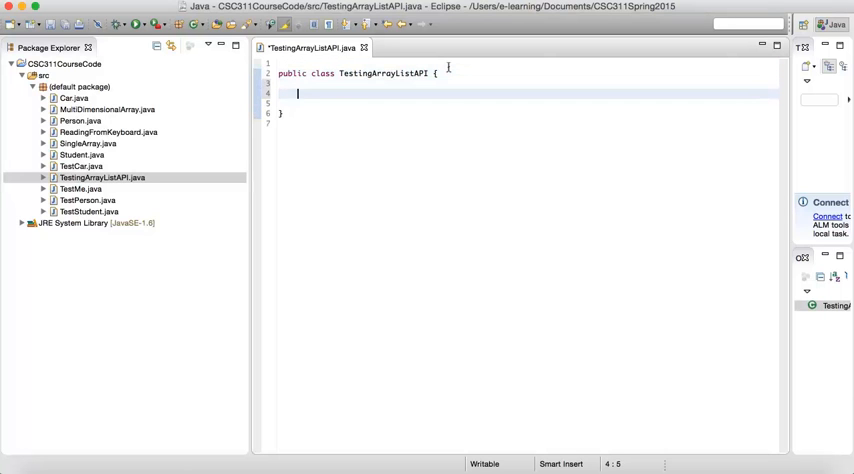
pyautogui.write('public')
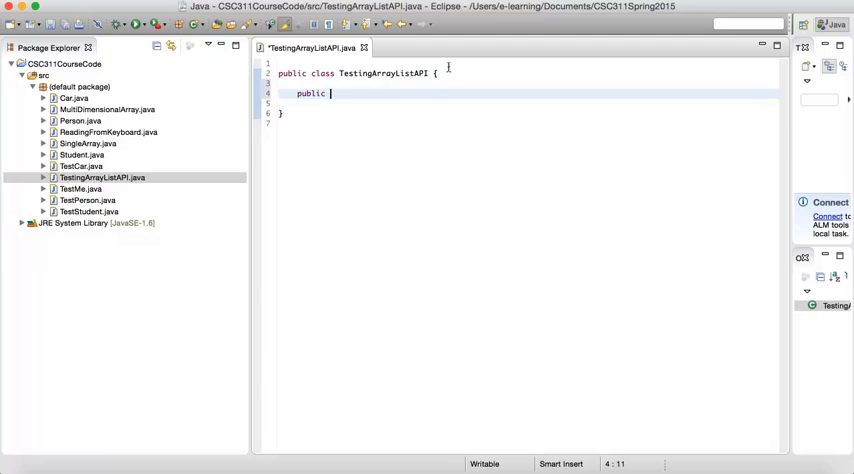
pyautogui.write('static')
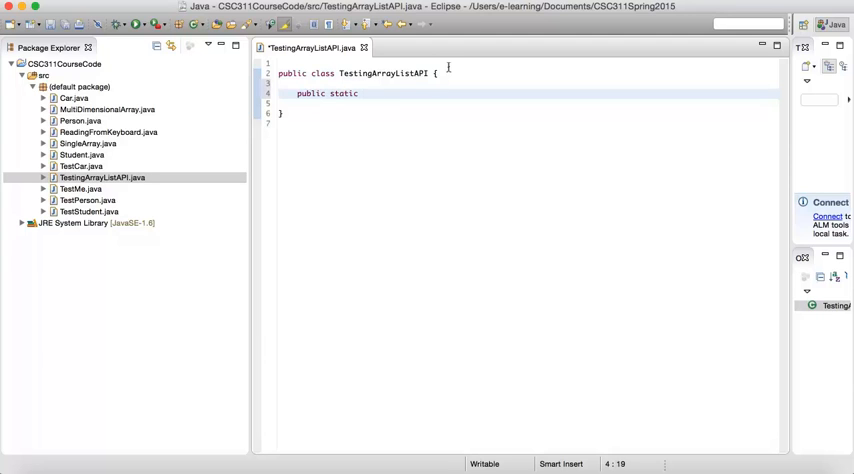
pyautogui.write('void main')
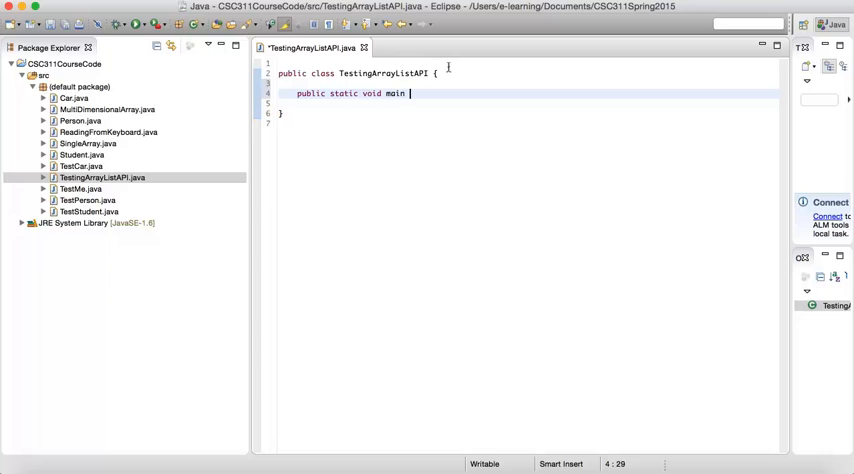
pyautogui.write('( $)')
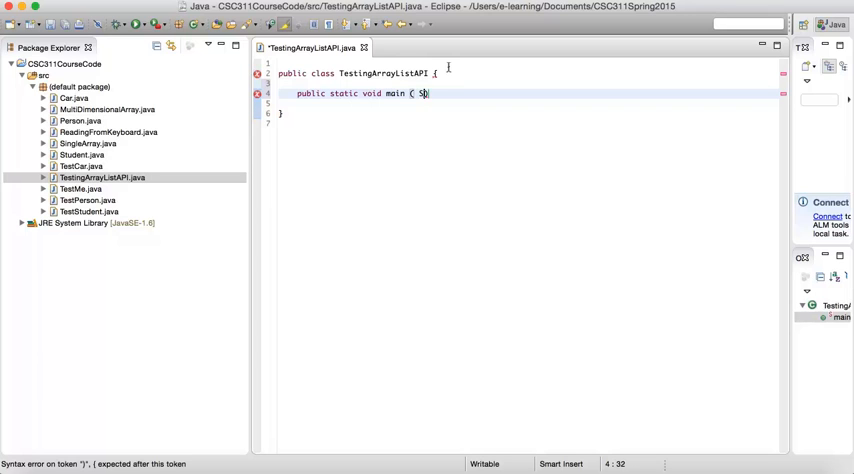
pyautogui.write('Strijg')
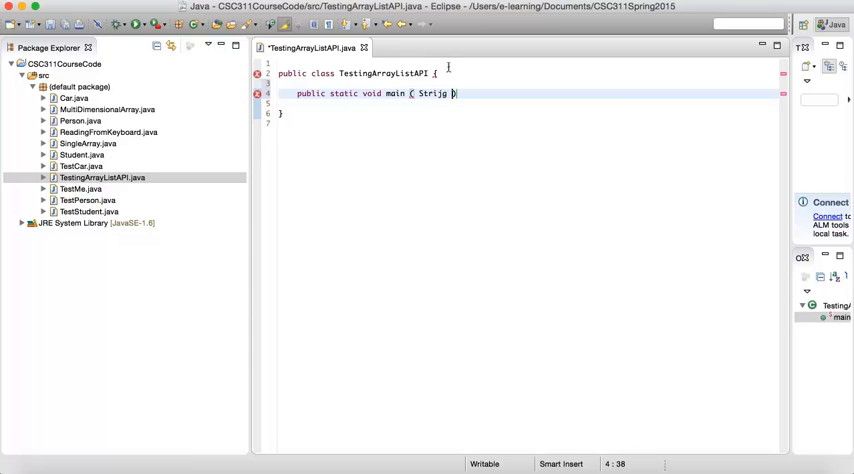
pyautogui.press('BackSpace')
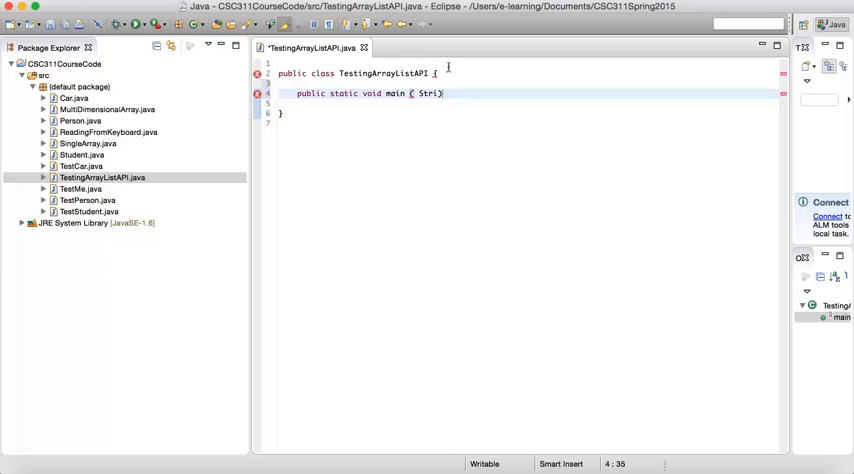
pyautogui.write('ng []')
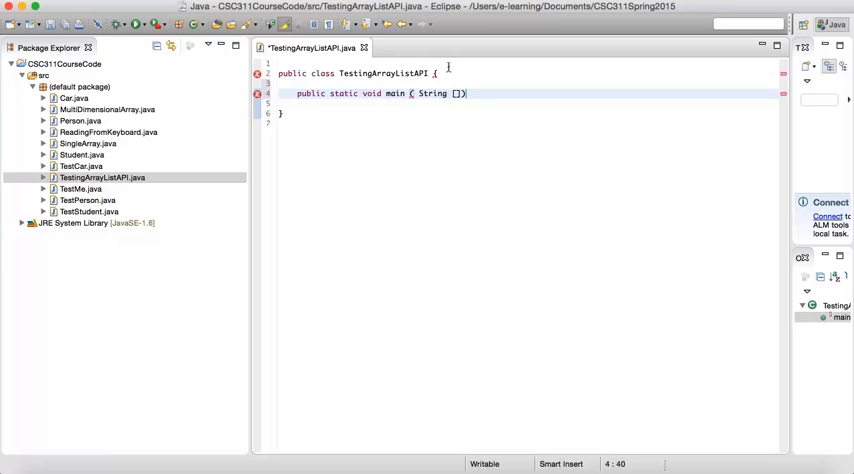
pyautogui.write('args)')
pyautogui.write('{')
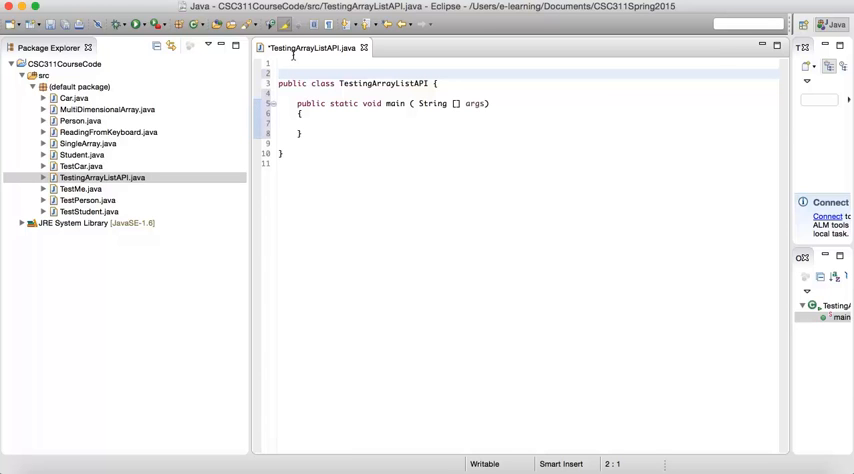
# - Add import java.util.ArrayList; above the class declaration
pyautogui.write('imp')
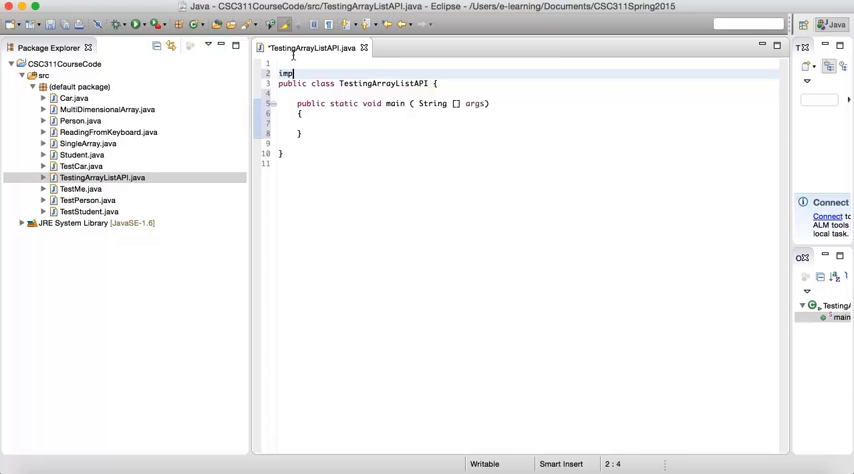
pyautogui.write('ort')
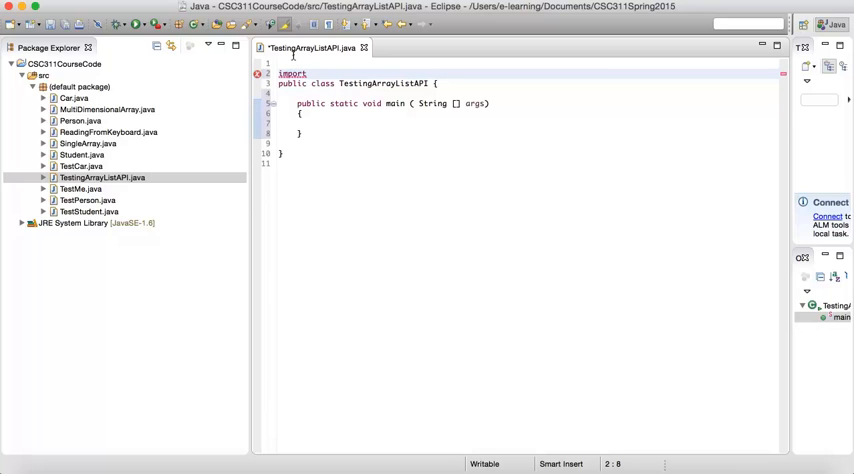
pyautogui.write('java.')
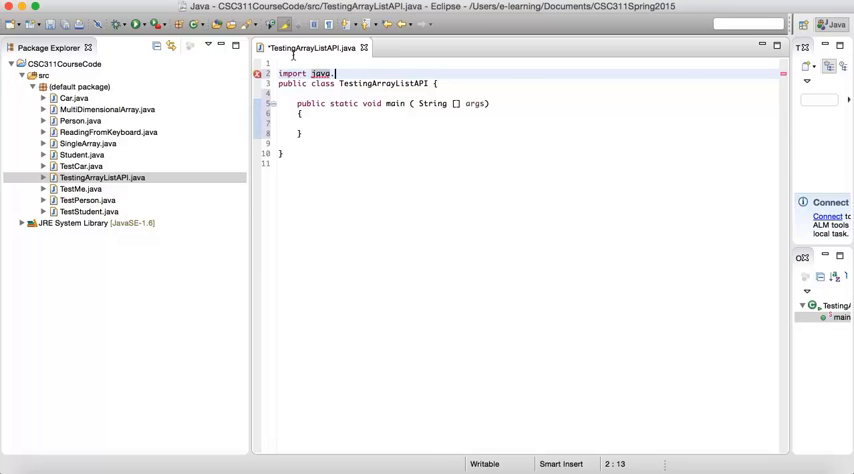
pyautogui.write('util.')
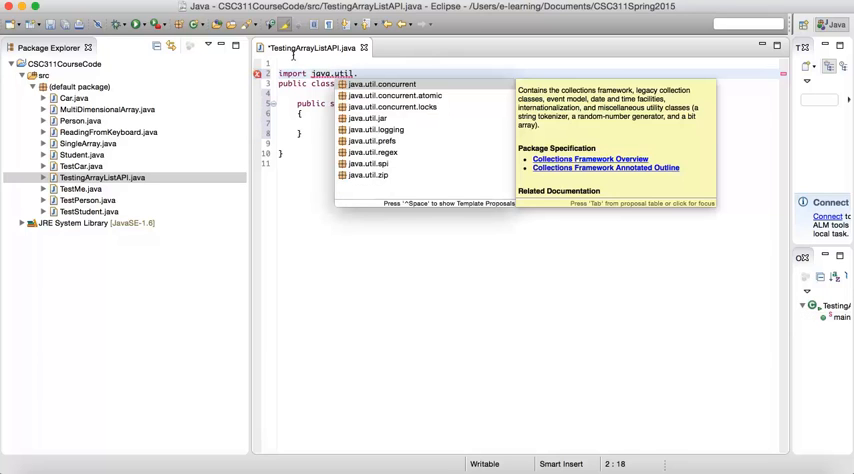
pyautogui.write('A')
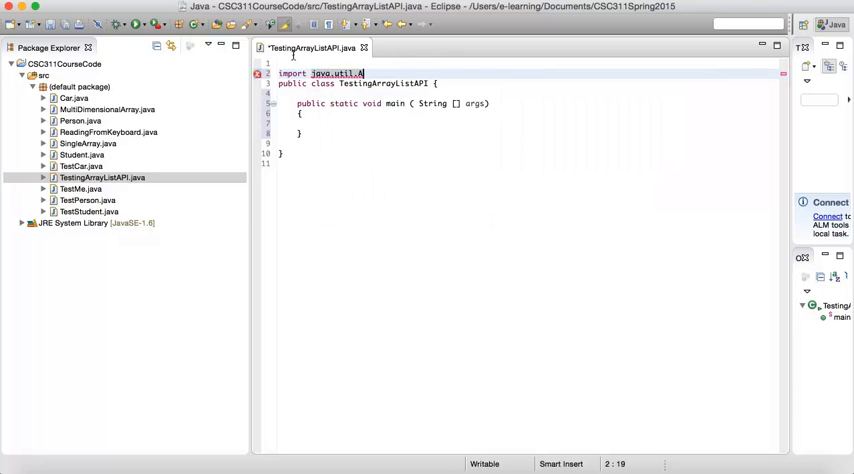
pyautogui.write('rray')
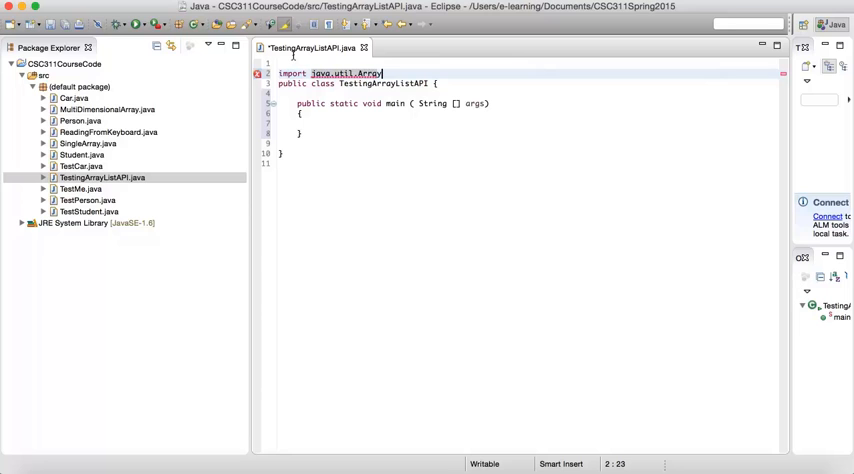
pyautogui.write('List')
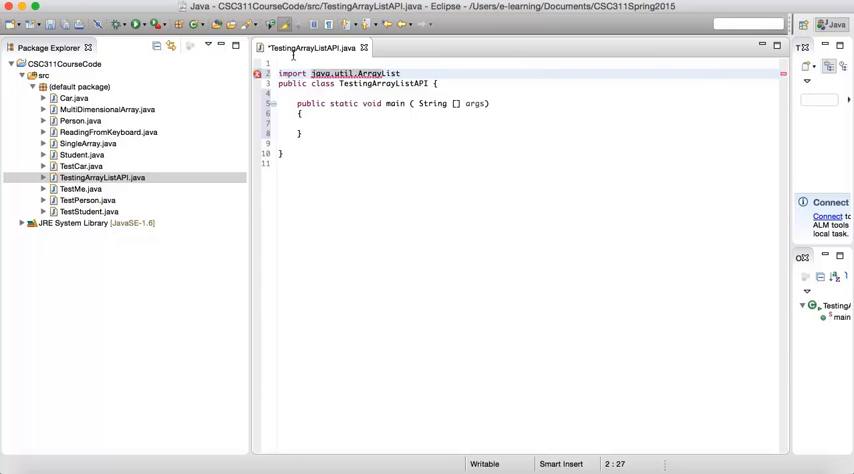
pyautogui.write(';')
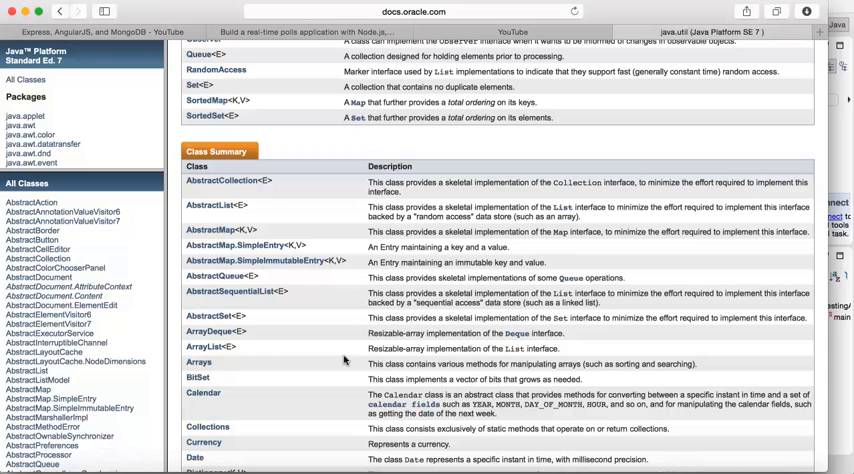
pyautogui.scroll(-3)
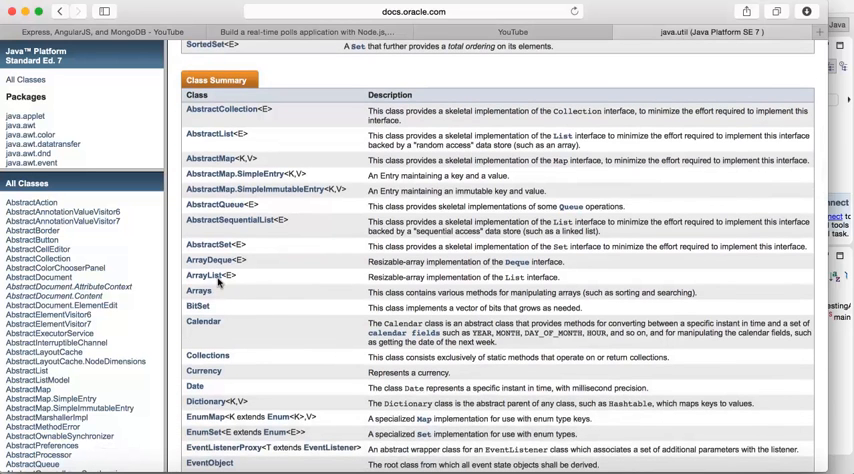
pyautogui.click(204, 276)
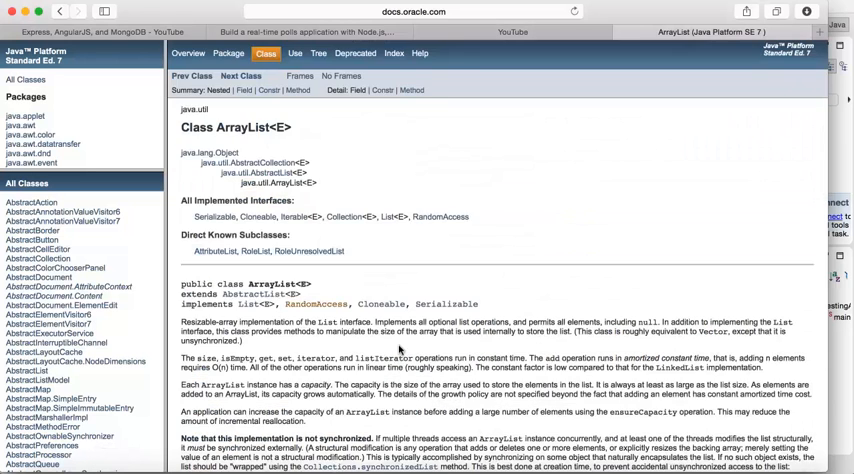
pyautogui.scroll(-3)
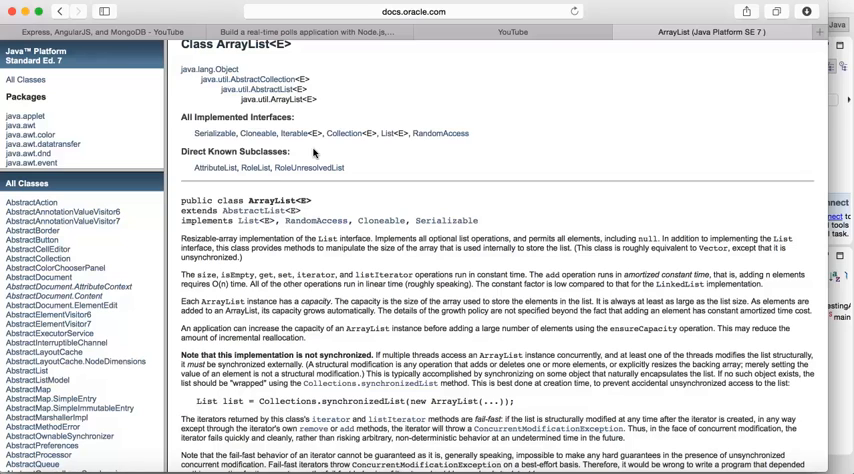
pyautogui.scroll(-3)
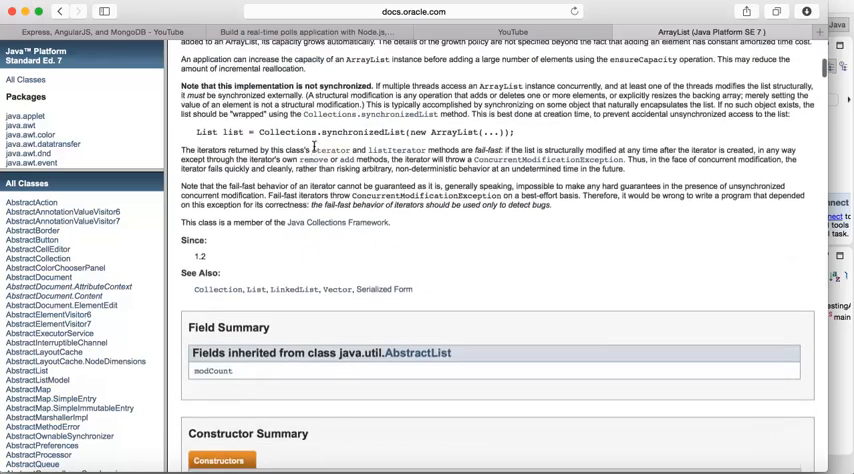
pyautogui.scroll(-3)
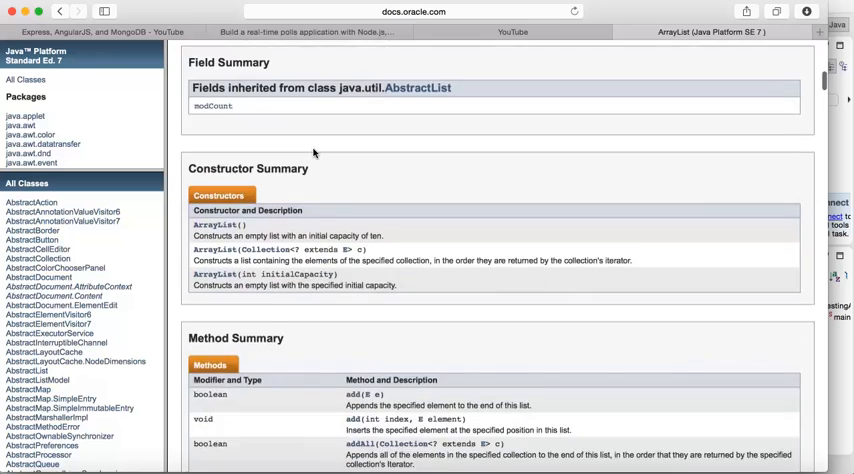
pyautogui.scroll(-3)
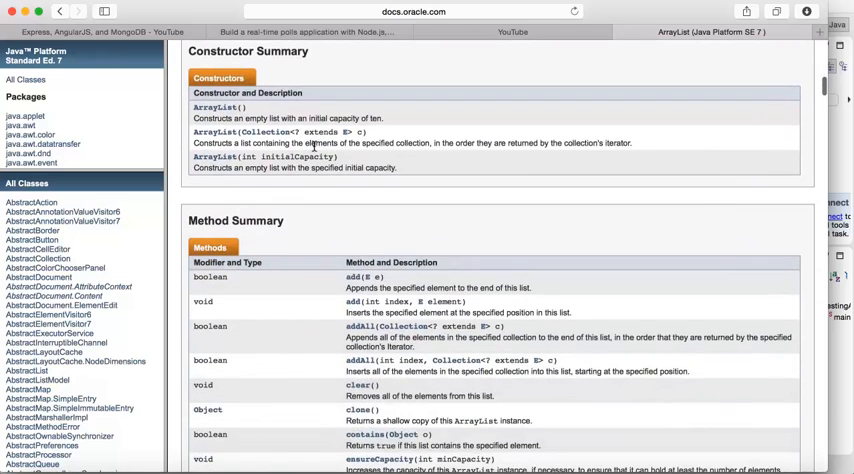
pyautogui.scroll(-3)
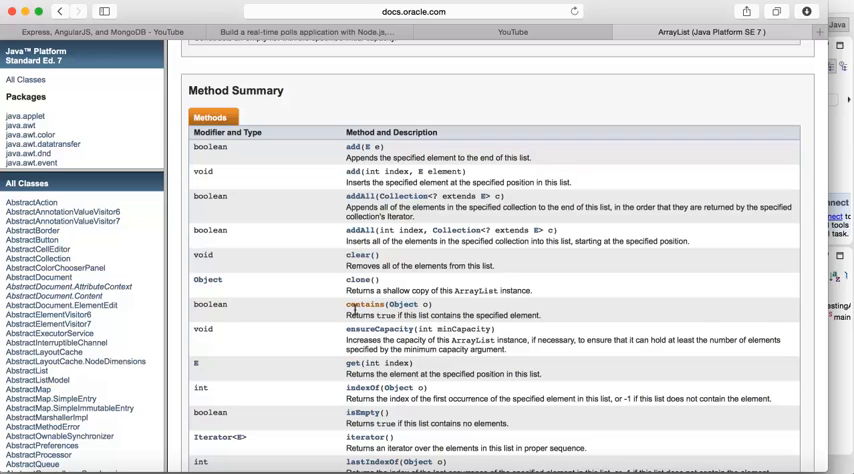
pyautogui.scroll(-3)
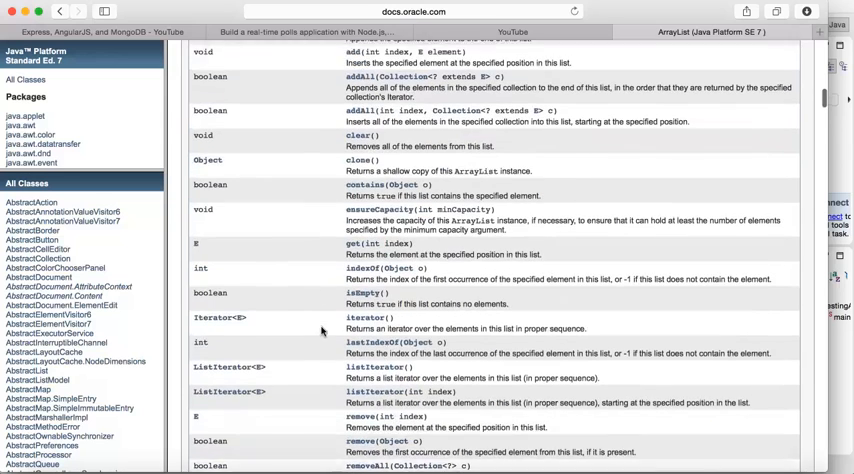
pyautogui.scroll(-3)
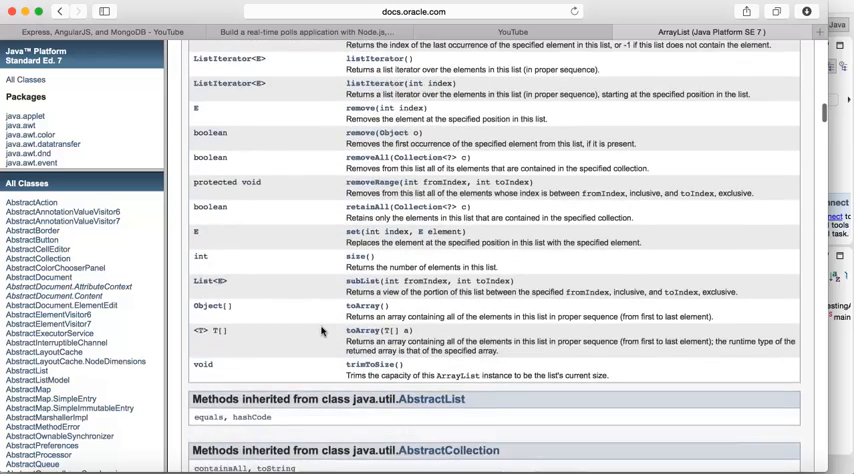
pyautogui.scroll(-3)
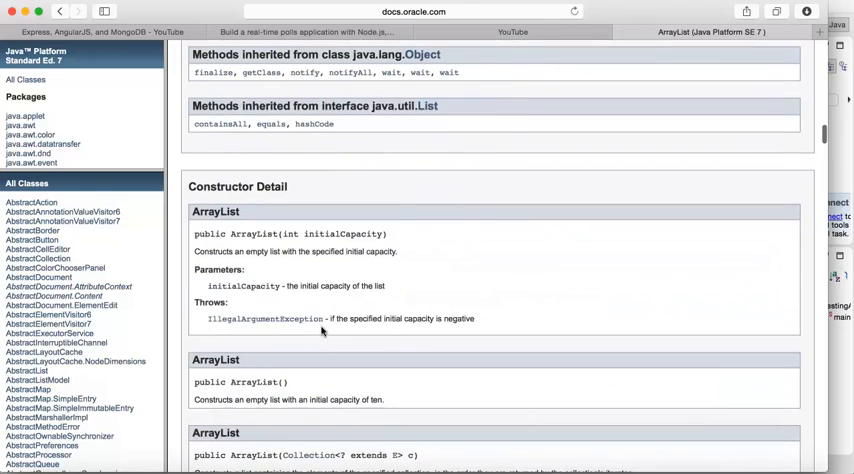
pyautogui.scroll(-3)
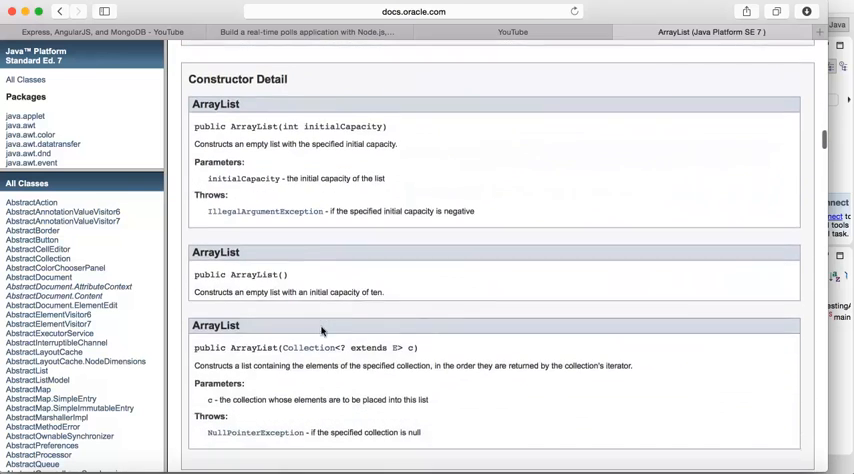
pyautogui.scroll(-3)
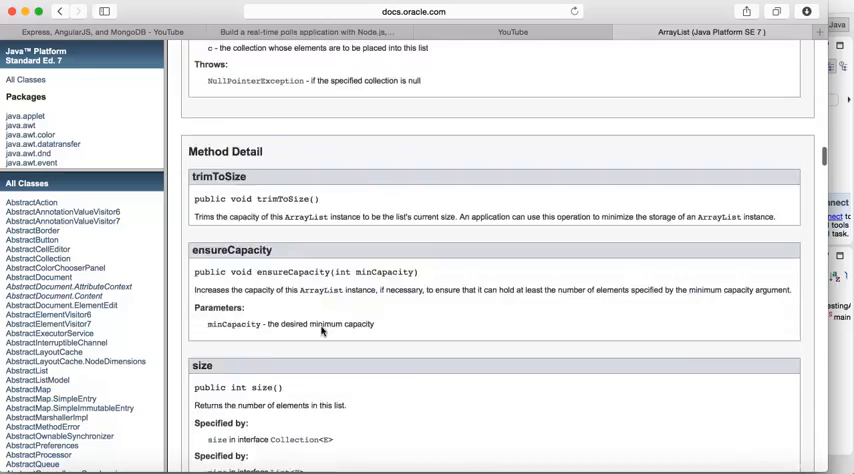
pyautogui.scroll(3)
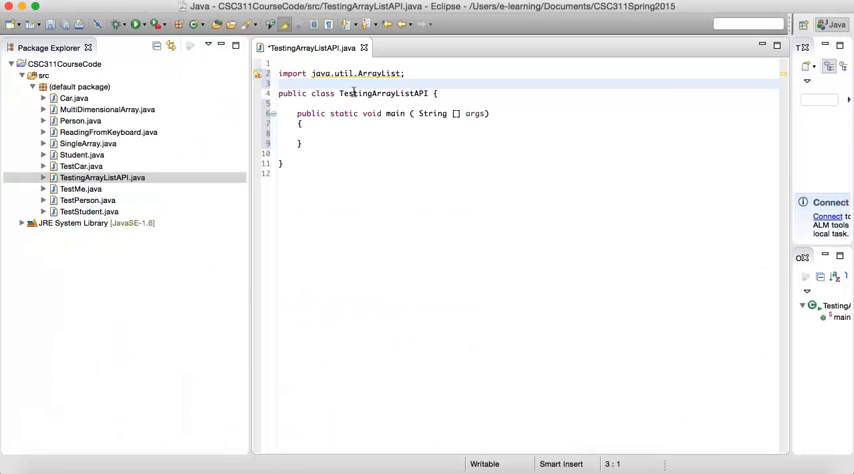
pyautogui.moveTo(178, 168)
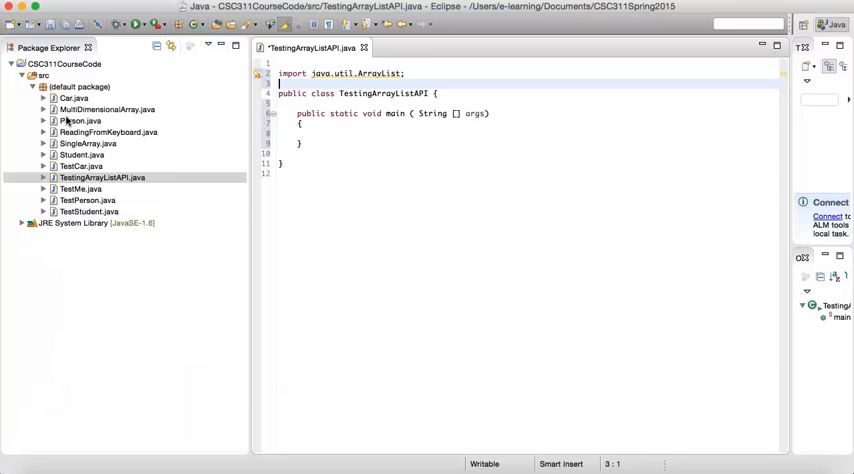
# - Open Person.java from the Package Explorer to review its constructors
pyautogui.doubleClick(80, 120)
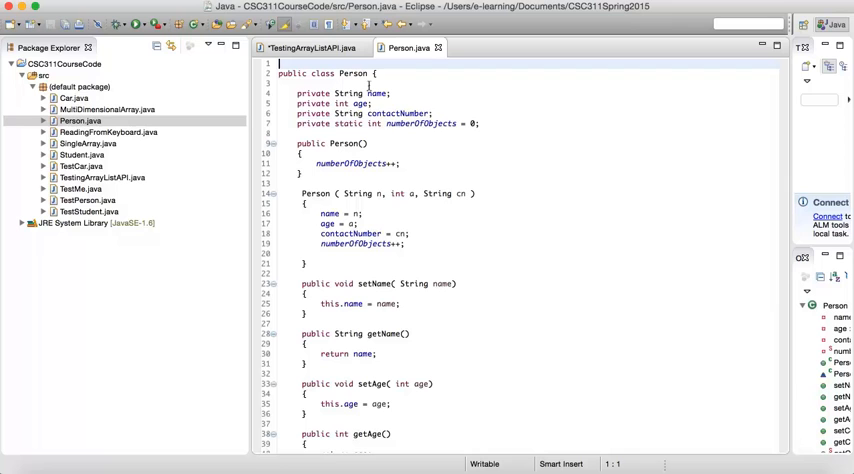
pyautogui.moveTo(470, 96)
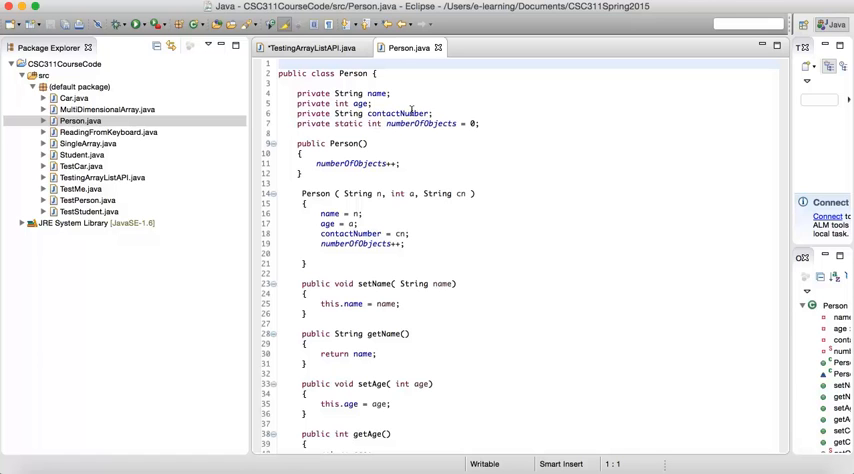
pyautogui.moveTo(412, 110)
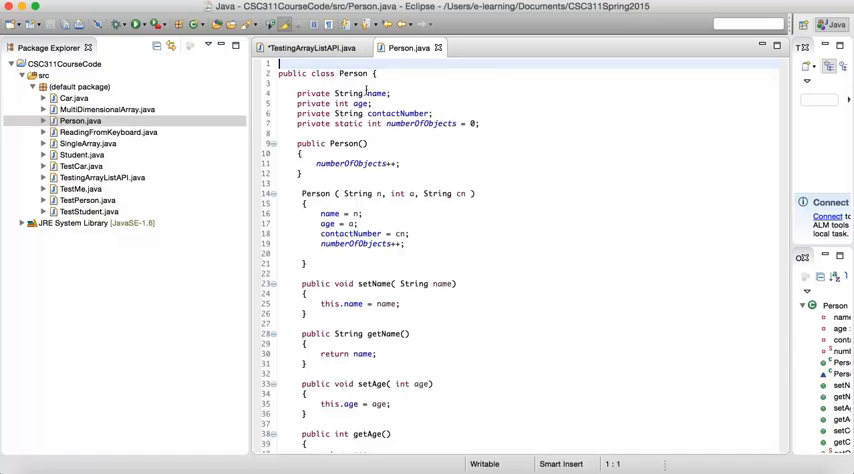
pyautogui.moveTo(524, 176)
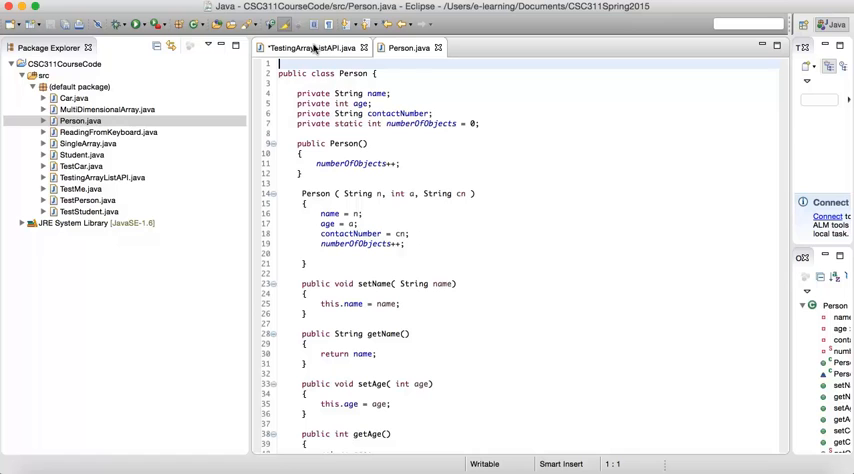
# - Declare ArrayList<Person> list inside main of TestingArrayListAPI
pyautogui.click(310, 48)
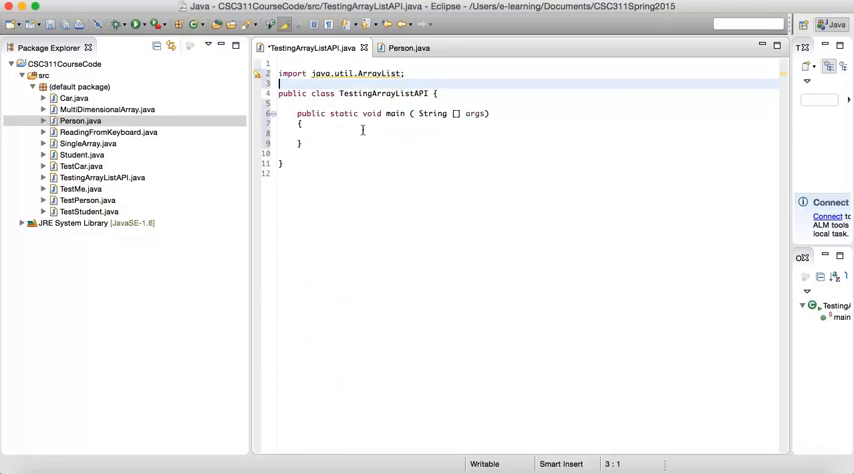
pyautogui.click(364, 130)
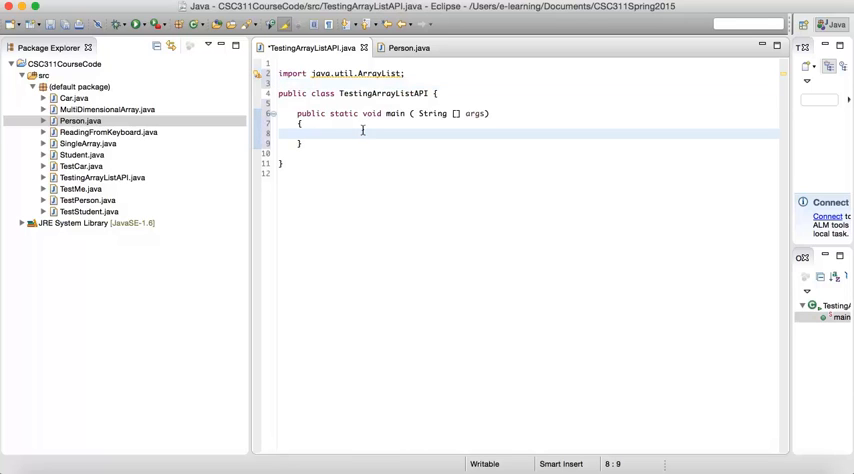
pyautogui.moveTo(420, 160)
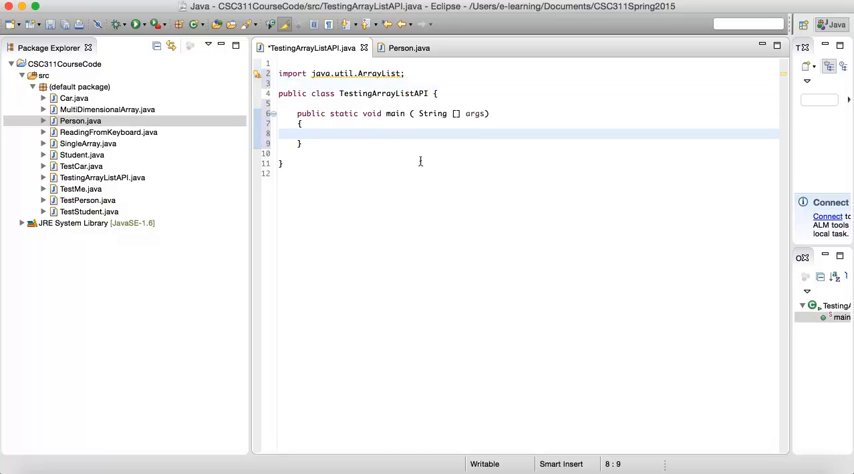
pyautogui.write('A')
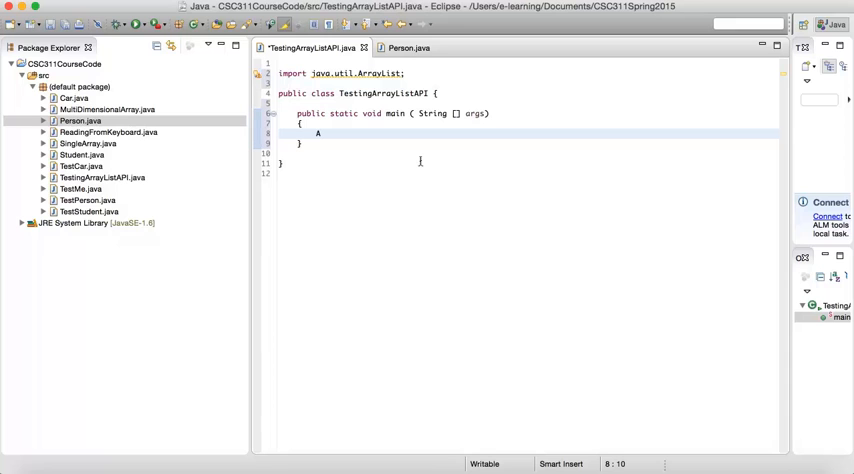
pyautogui.write('rrayList')
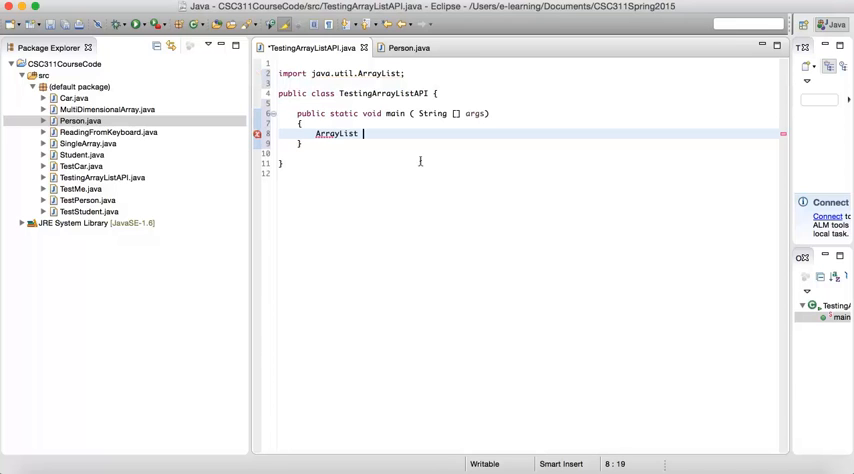
pyautogui.write('<')
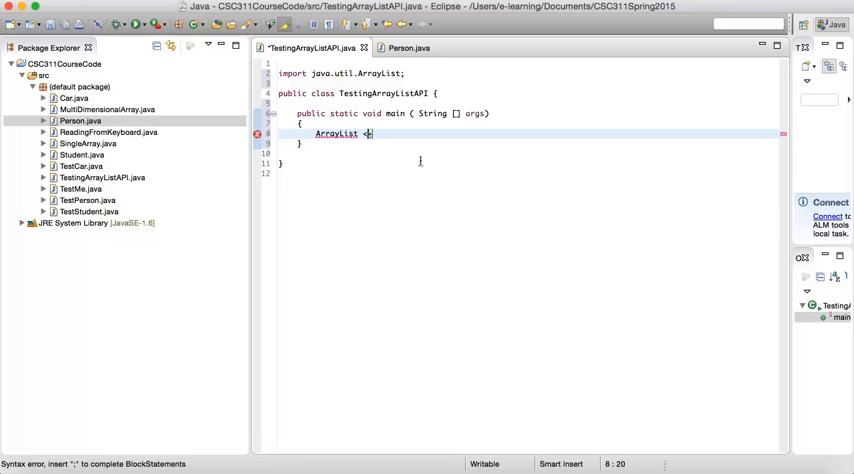
pyautogui.write('Person')
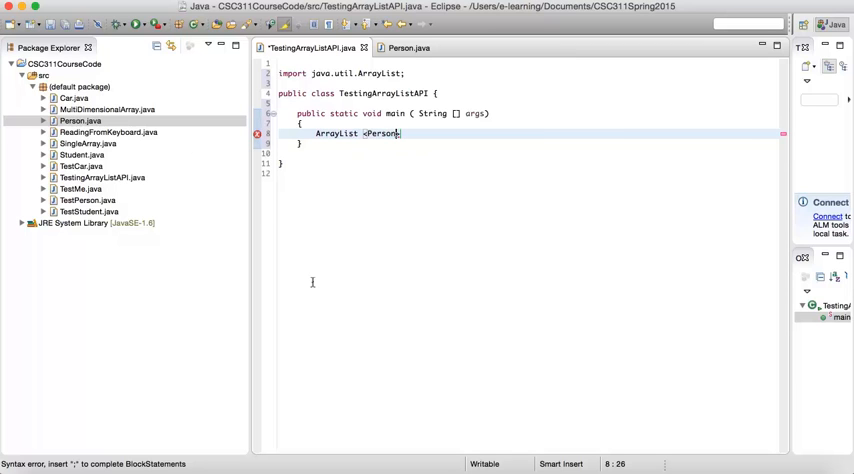
pyautogui.write('>')
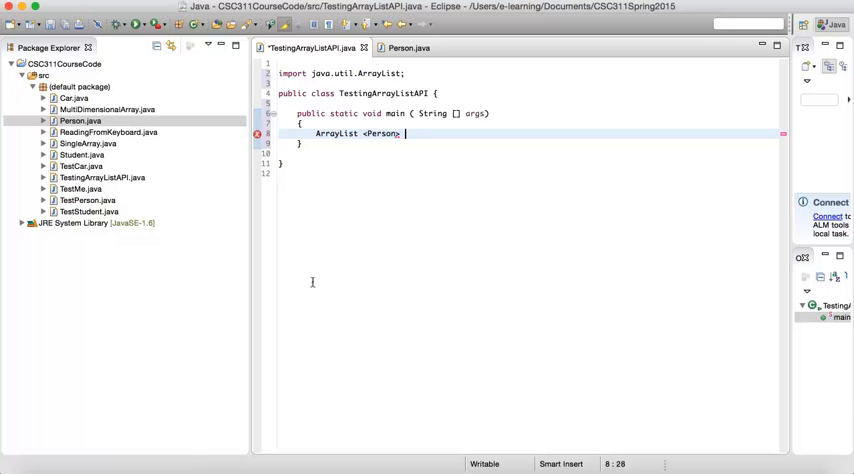
pyautogui.write('lis')
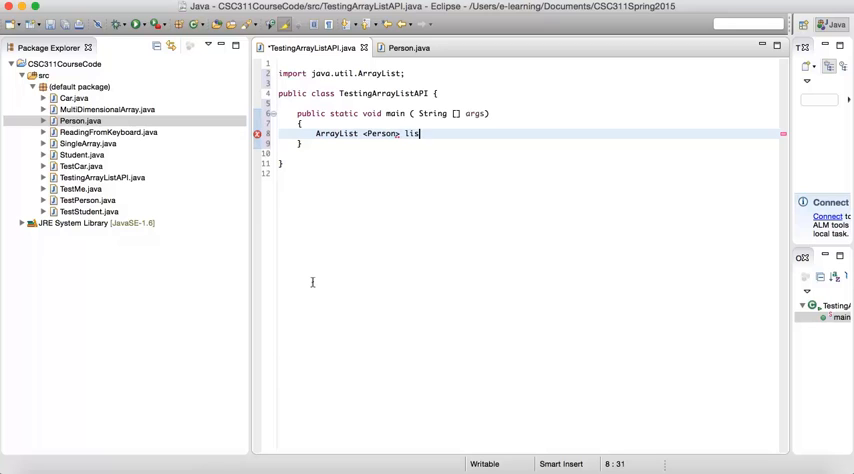
pyautogui.write('t')
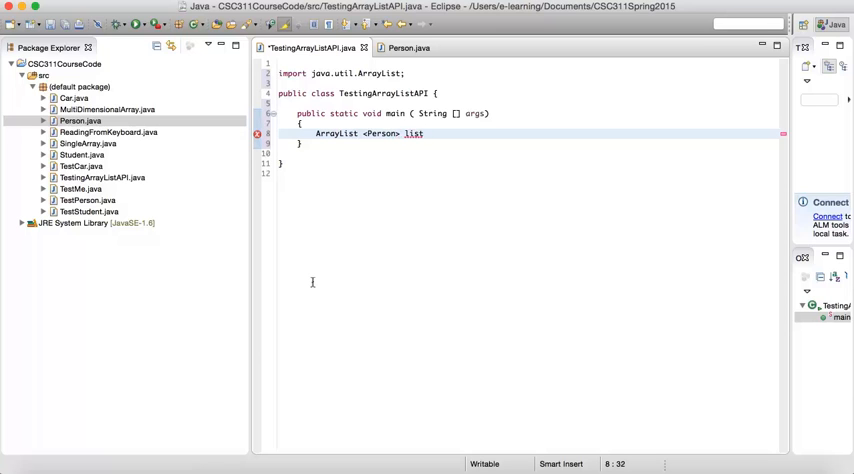
# - Initialise list with new ArrayList<Person>(); and start a new line
pyautogui.write('= n')
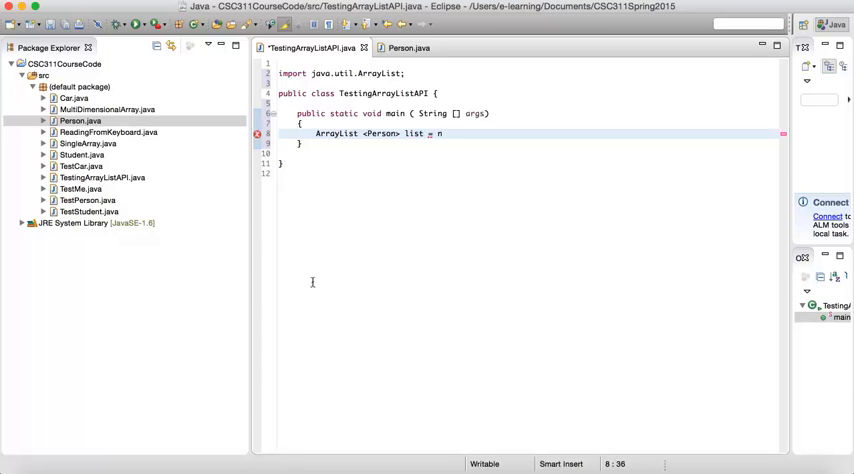
pyautogui.write('new')
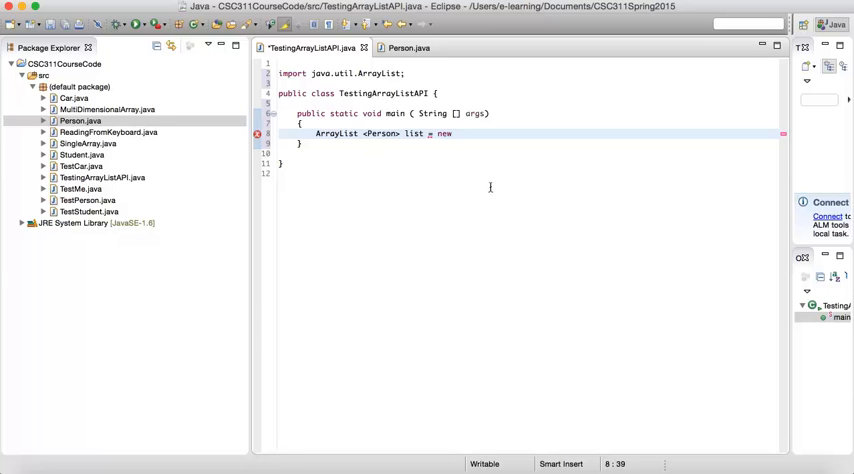
pyautogui.write('Array')
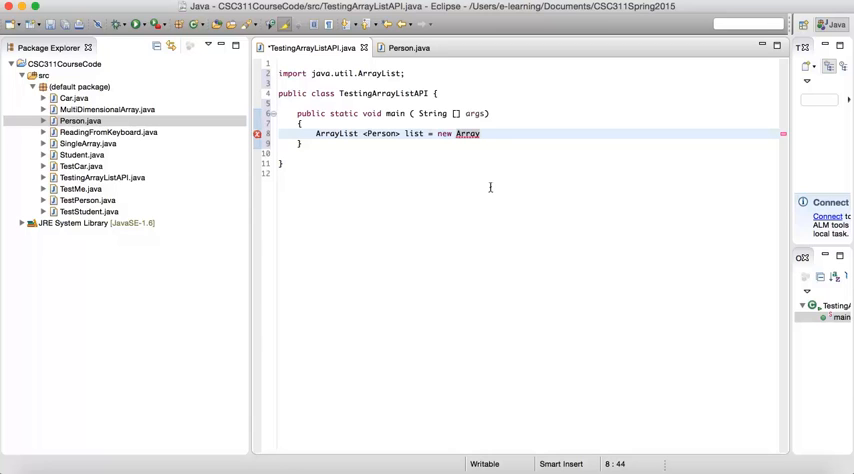
pyautogui.write('List')
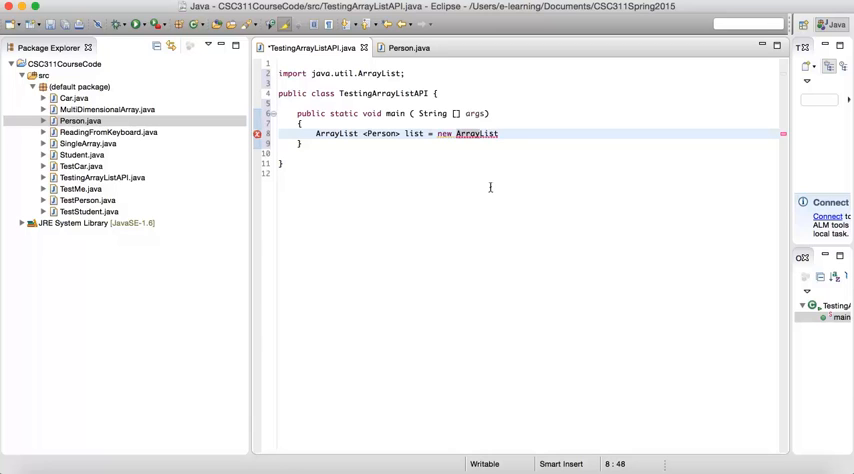
pyautogui.write('<>')
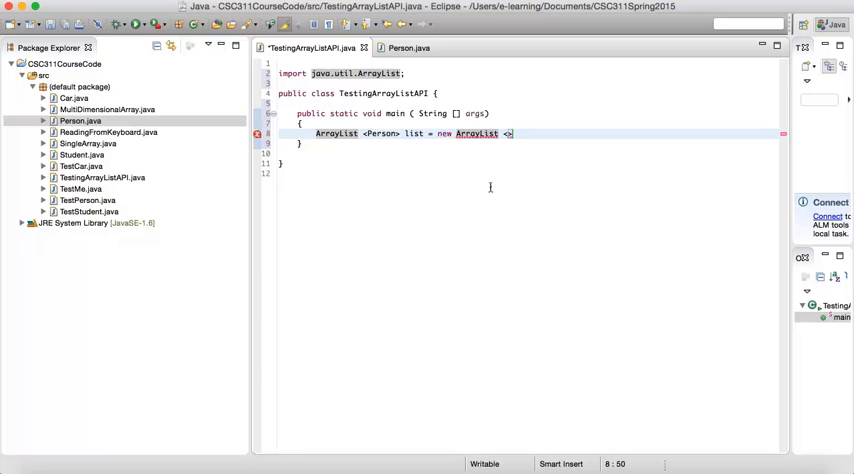
pyautogui.write('Person')
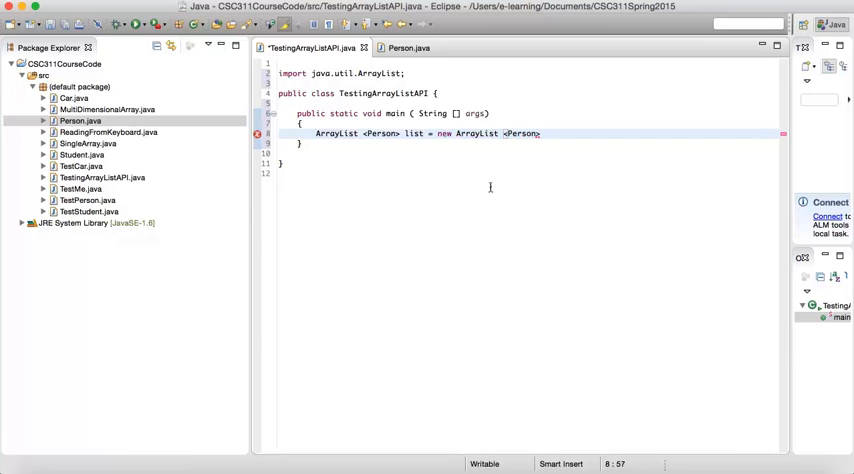
pyautogui.write('()')
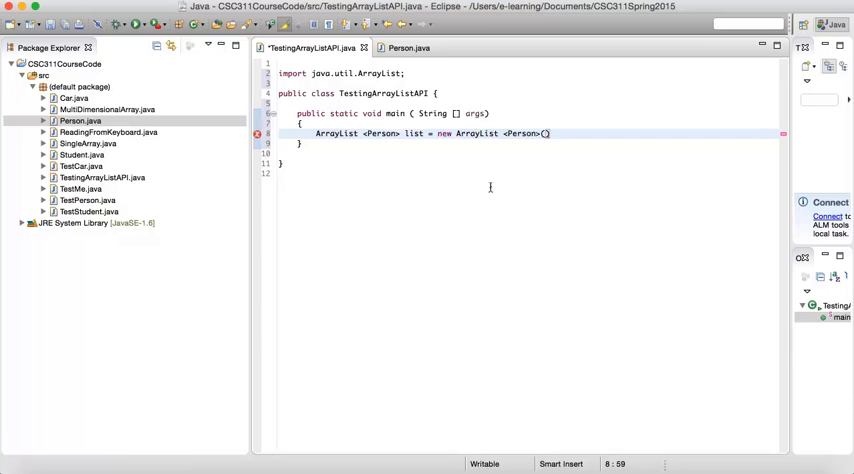
pyautogui.write(';')
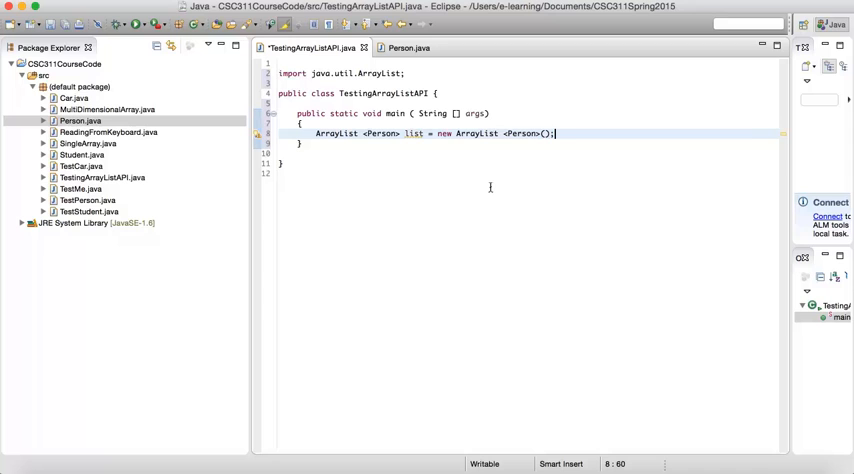
pyautogui.press('Return')
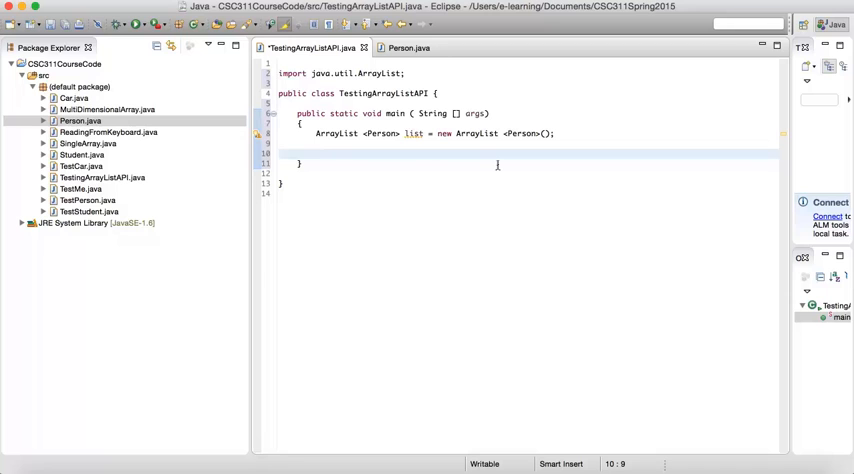
pyautogui.click(316, 152)
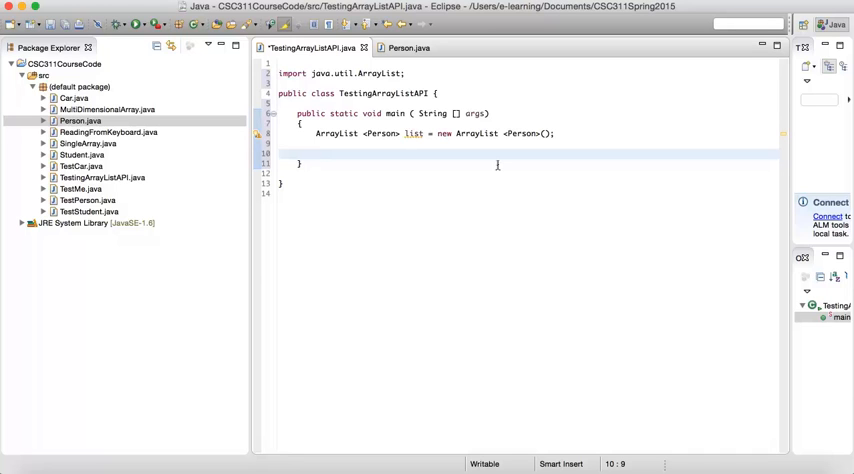
pyautogui.click(316, 152)
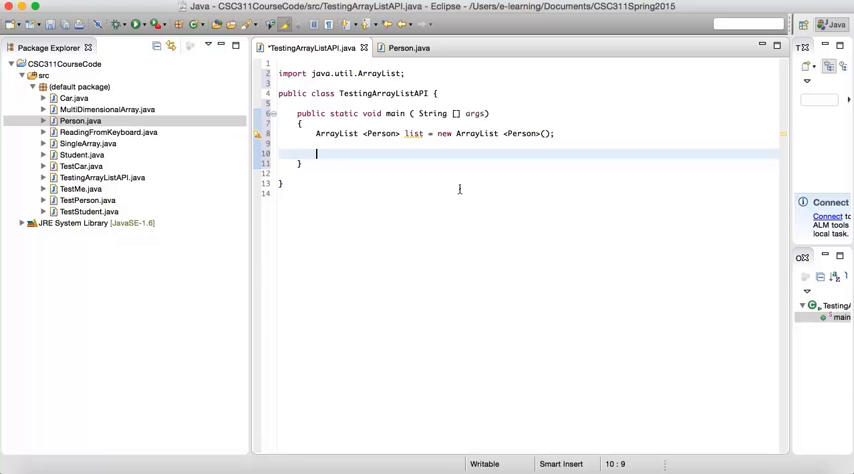
# - Write list.add( new Person() using content assist
pyautogui.write('li')
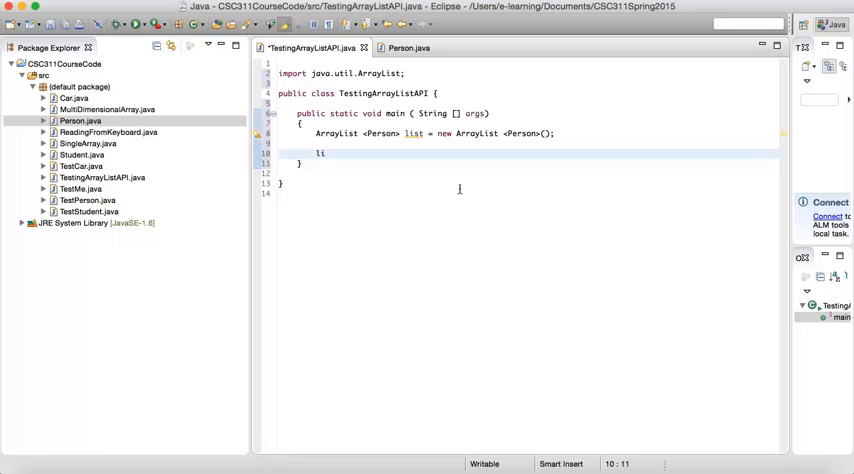
pyautogui.write('st')
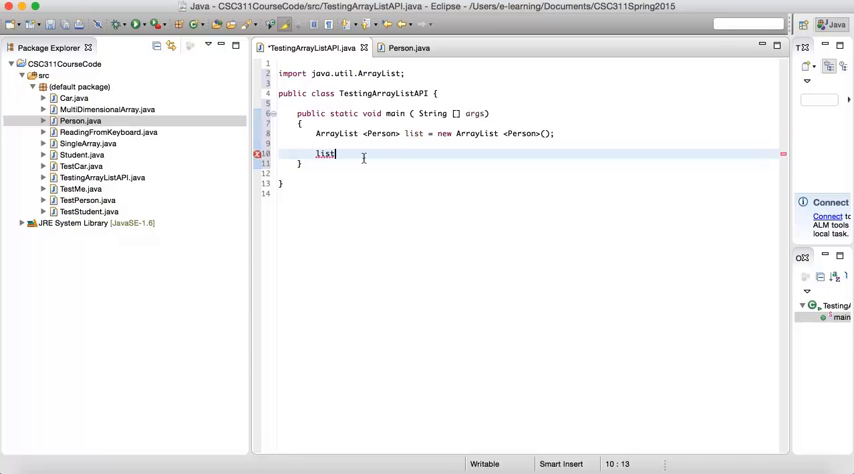
pyautogui.write('.')
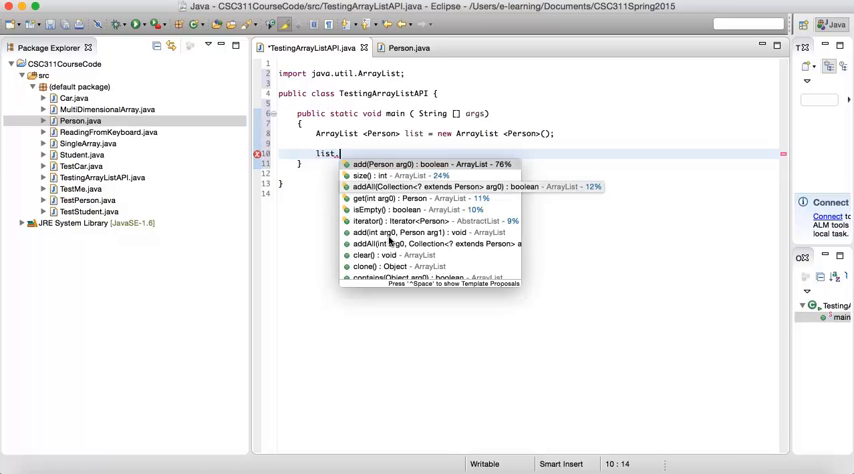
pyautogui.write('add(')
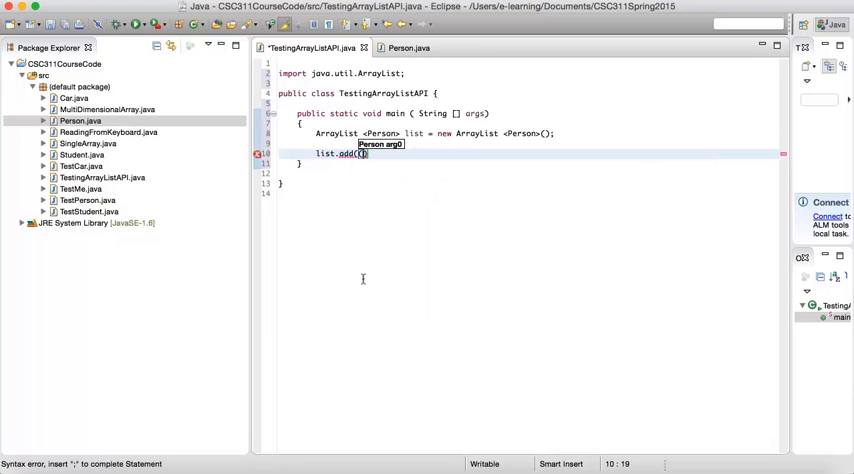
pyautogui.moveTo(324, 268)
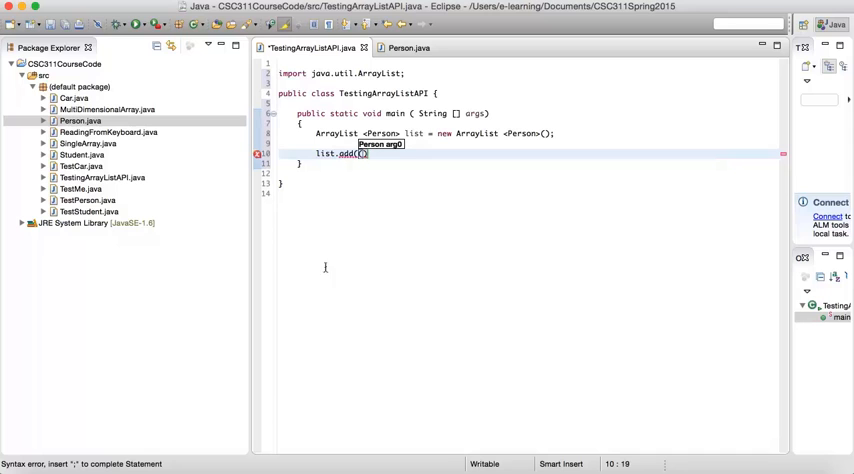
pyautogui.moveTo(466, 224)
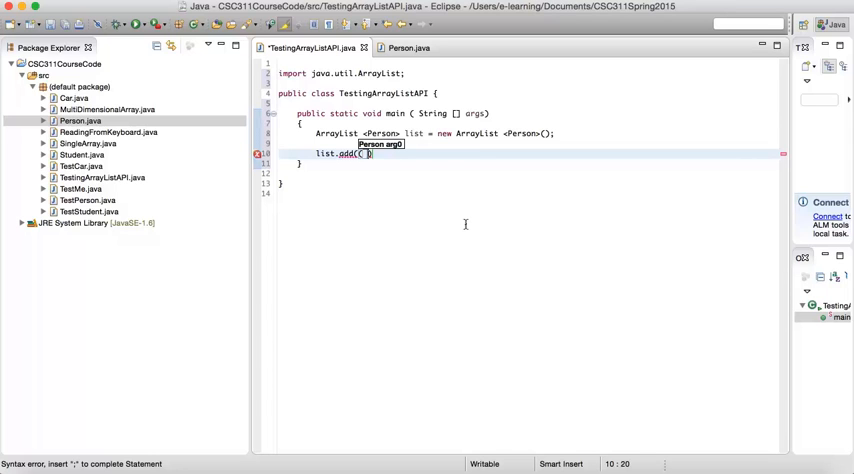
pyautogui.write('new Person')
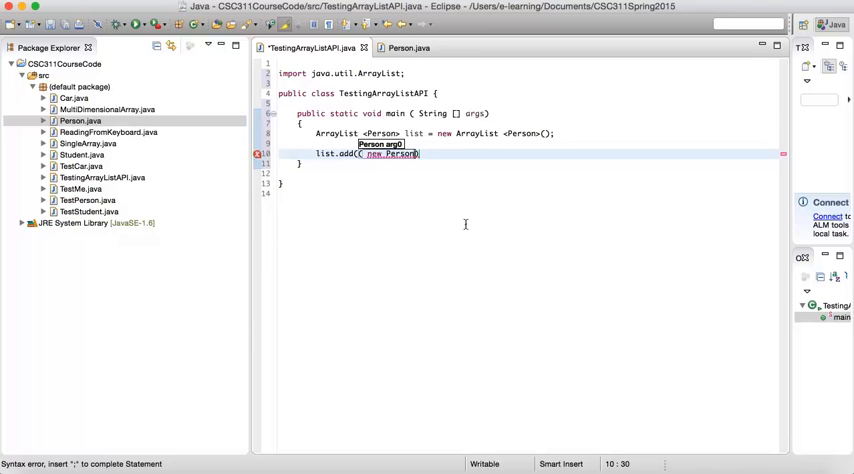
pyautogui.write('()')
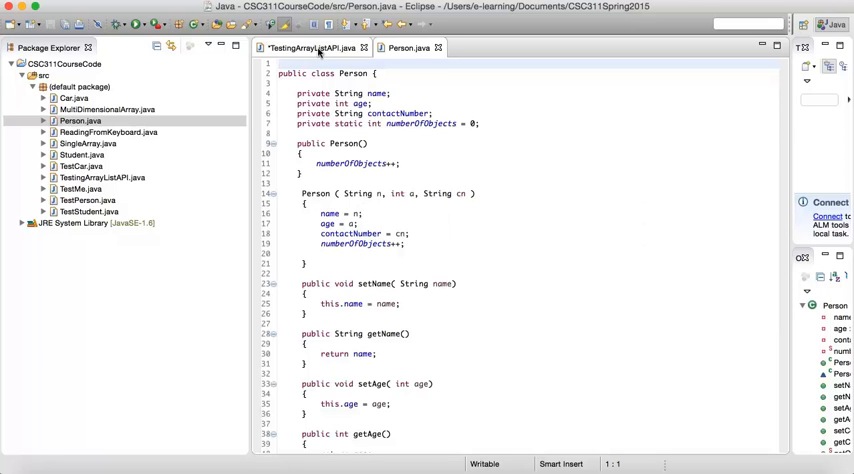
# - Pass the quoted name Samir Ali into the new Person constructor
pyautogui.click(310, 48)
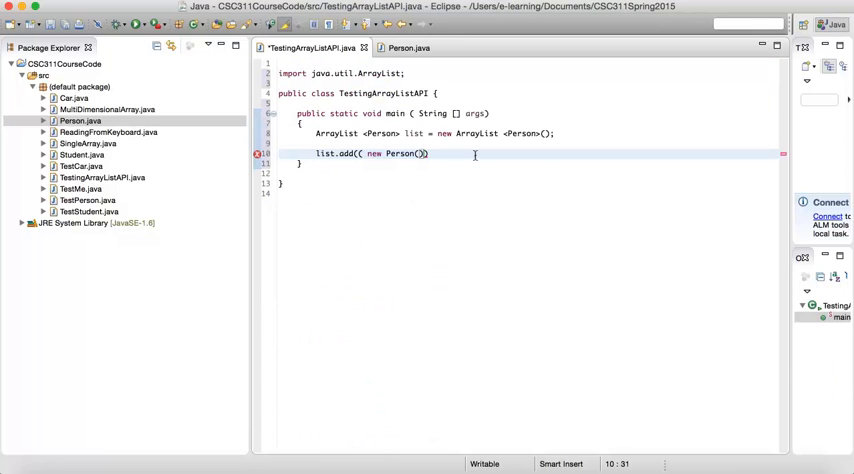
pyautogui.write('""')
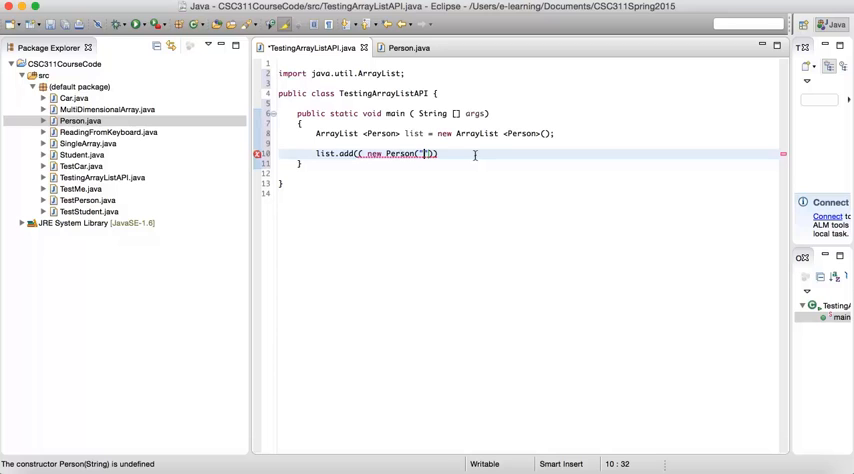
pyautogui.write('Samir')
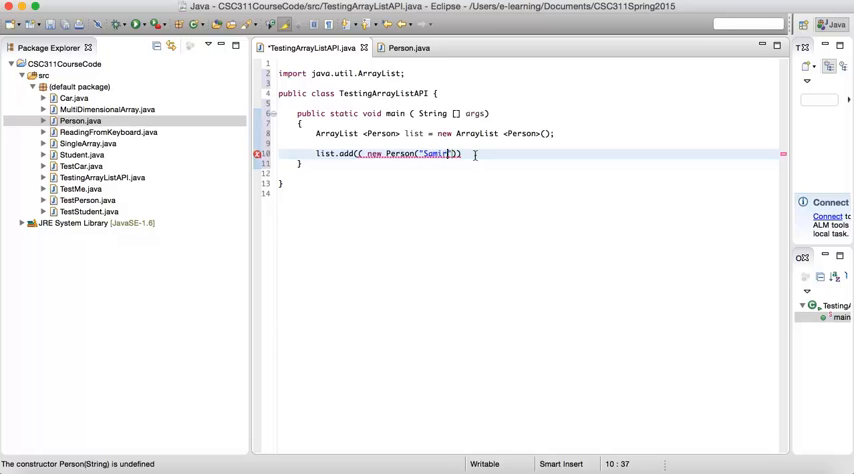
pyautogui.write('Ah')
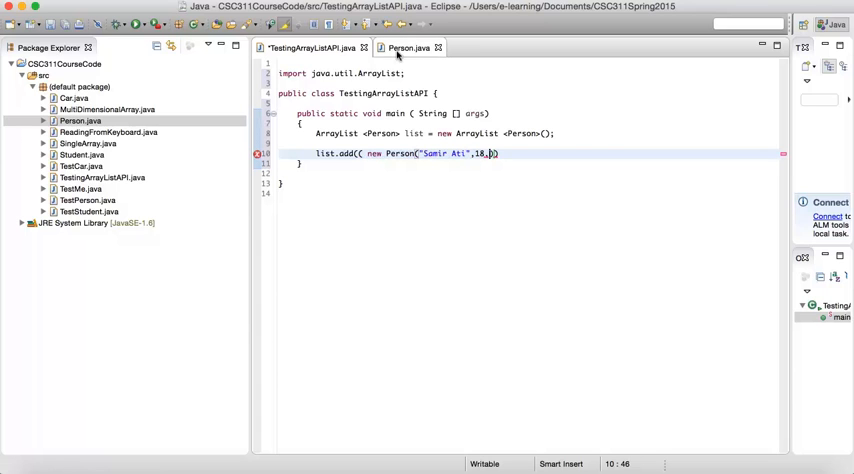
pyautogui.click(408, 48)
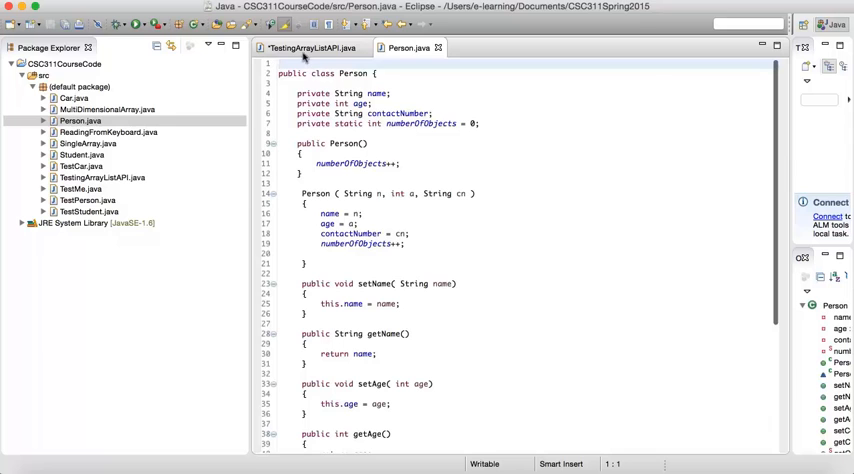
pyautogui.click(310, 48)
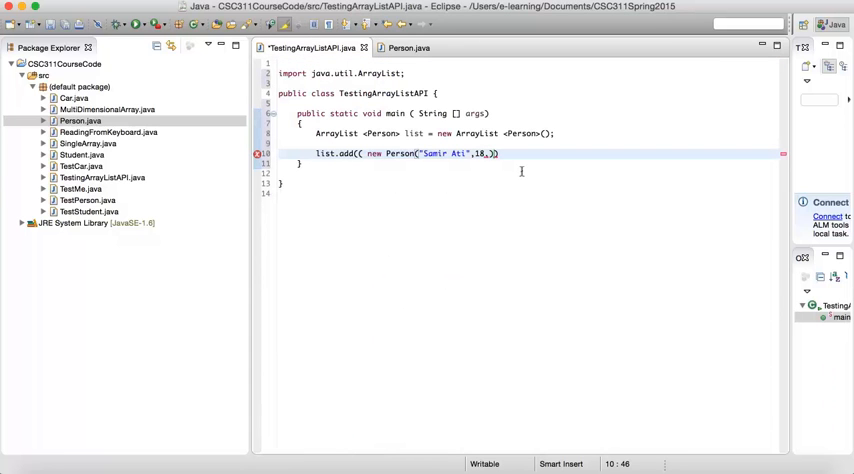
pyautogui.write('""')
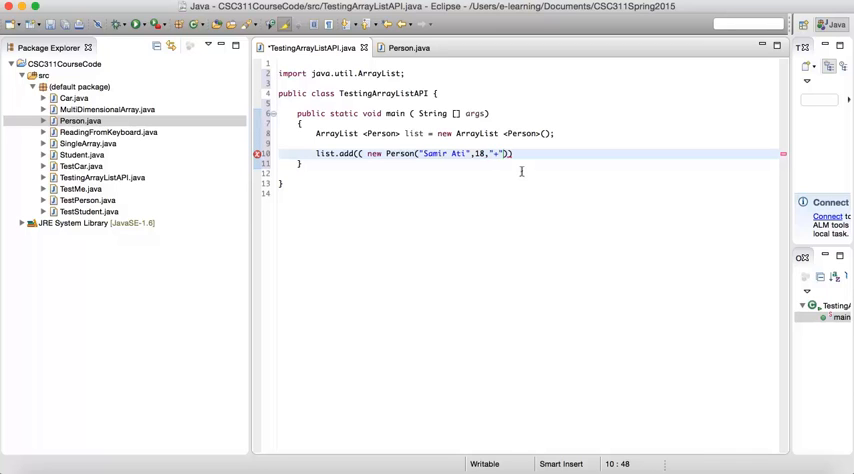
pyautogui.write('44')
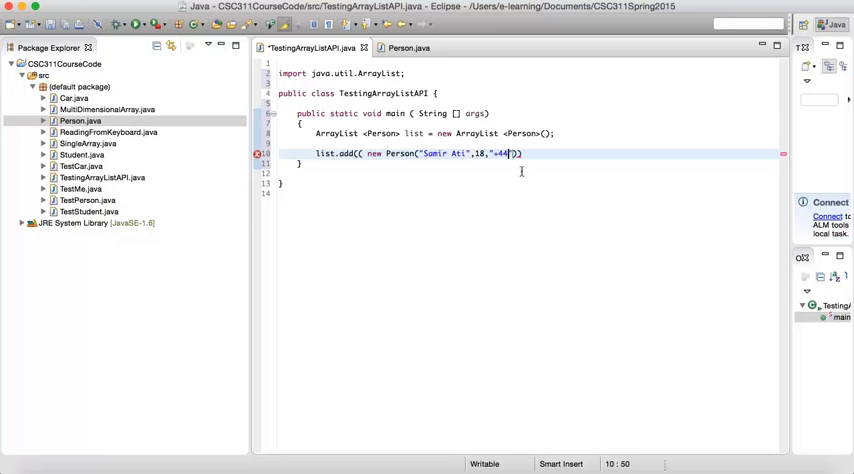
pyautogui.write('191')
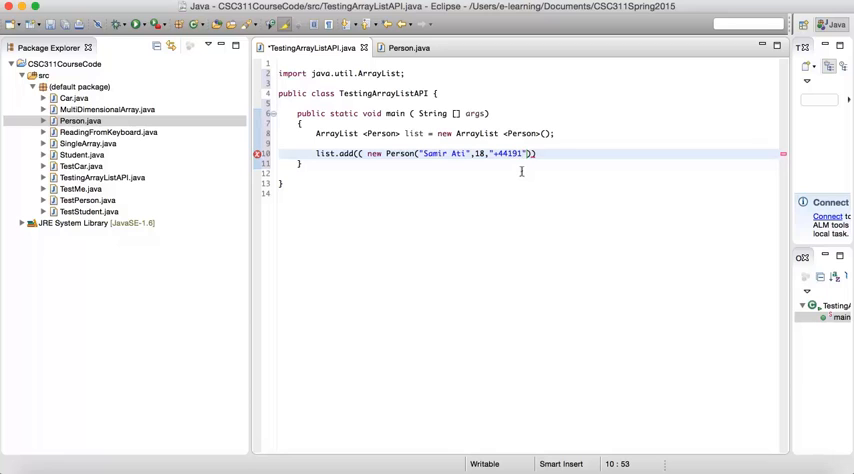
pyautogui.write('1420')
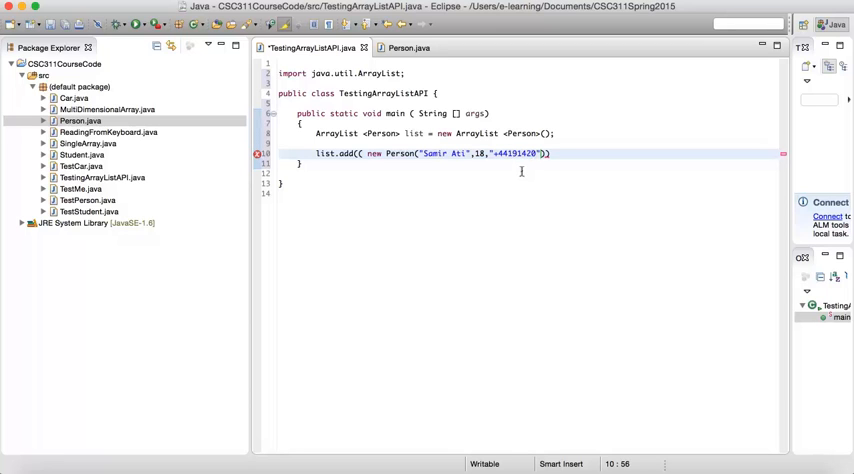
pyautogui.write('4931')
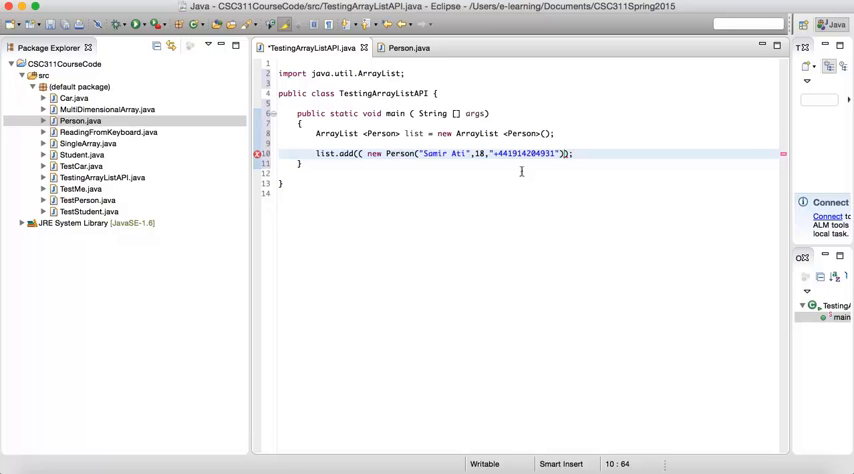
pyautogui.press('Return')
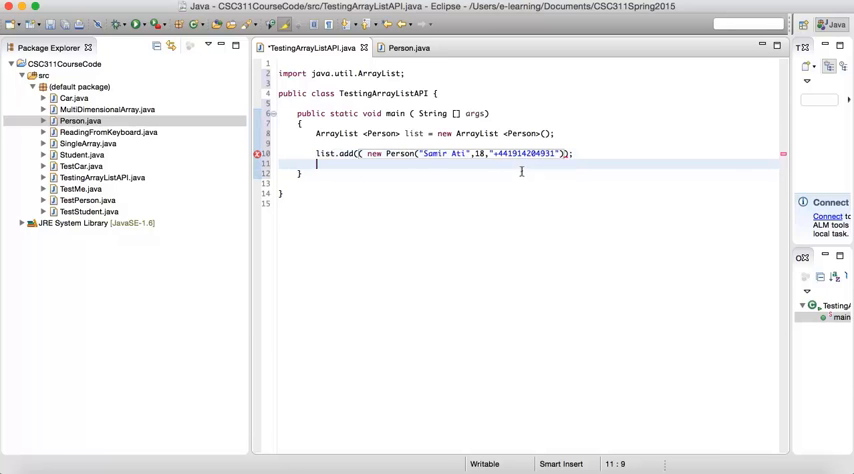
pyautogui.moveTo(624, 222)
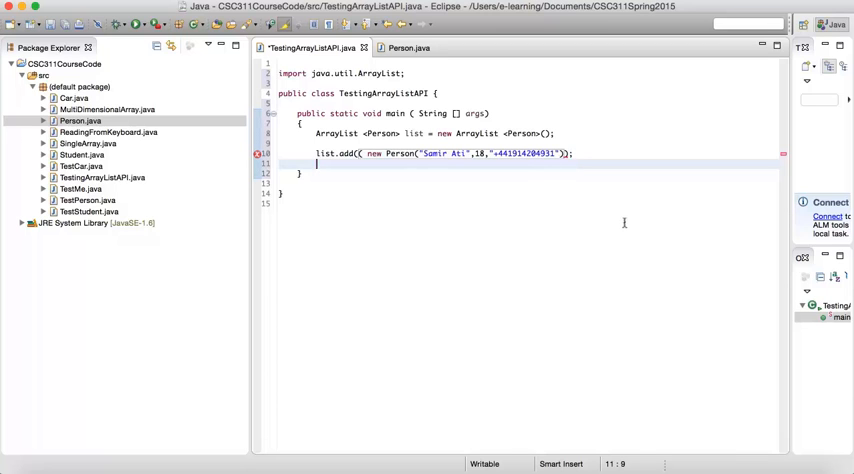
pyautogui.moveTo(584, 190)
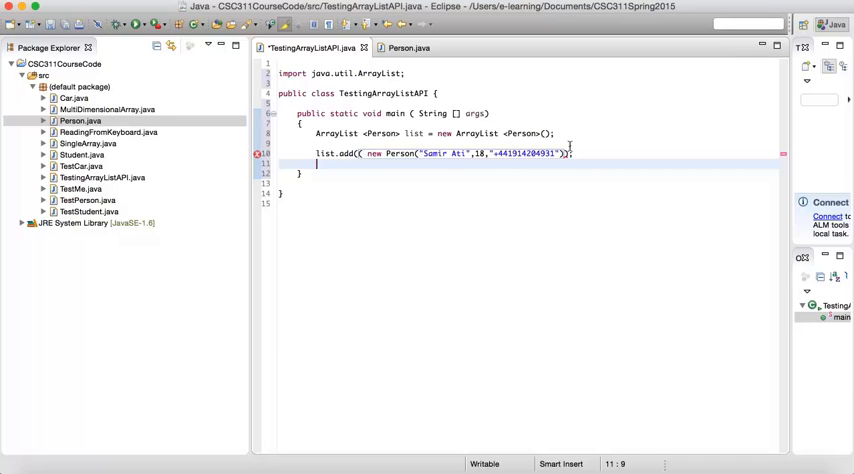
# - Add a blank line after the add call and check Person.java constructors once more
pyautogui.click(564, 152)
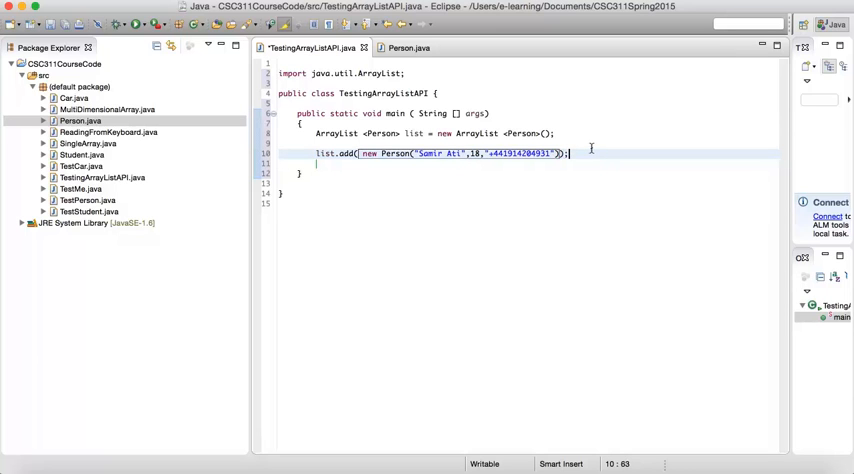
pyautogui.press('Return')
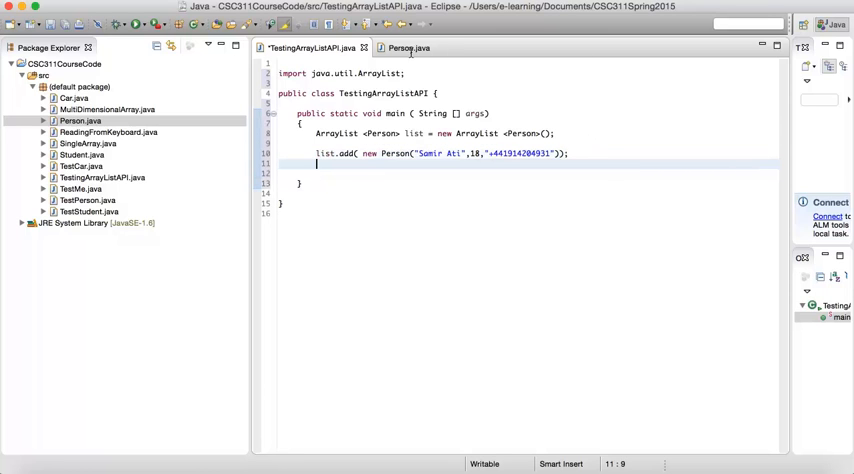
pyautogui.click(404, 48)
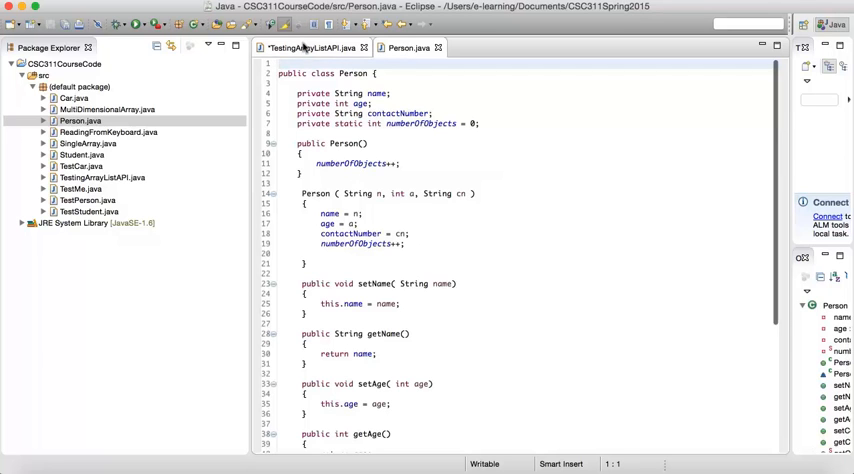
pyautogui.click(310, 48)
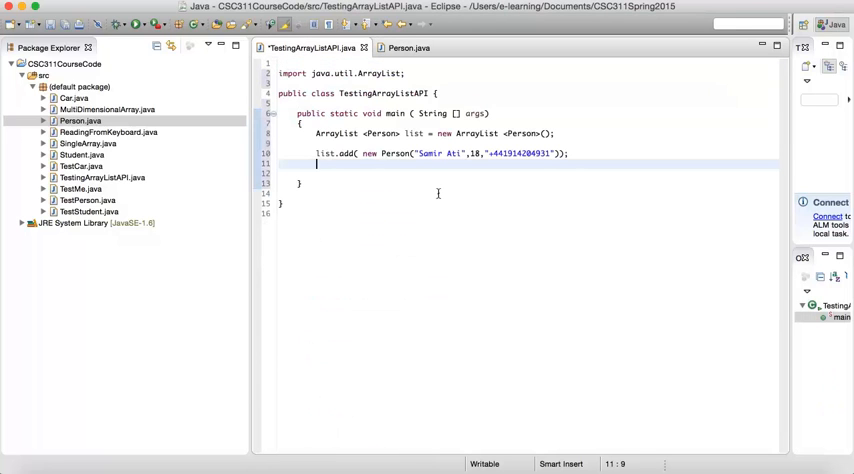
# - Write list.add( new Person()); using the default constructor, chosen via add(Person e) from content assist
pyautogui.write('list')
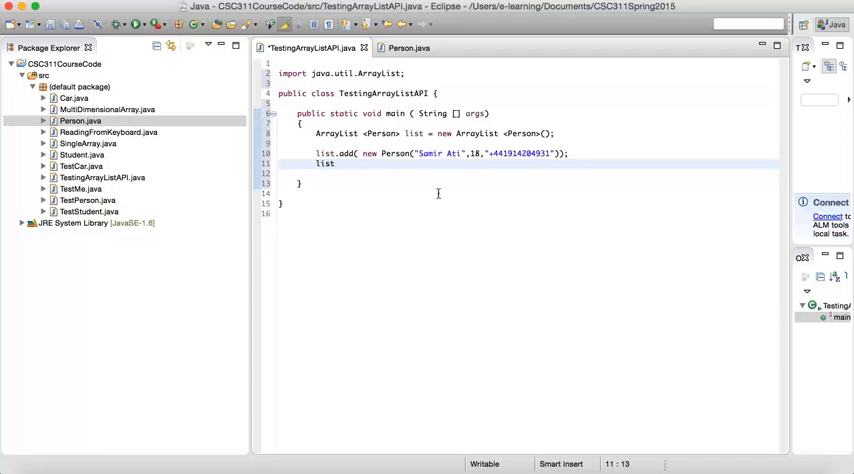
pyautogui.write('add')
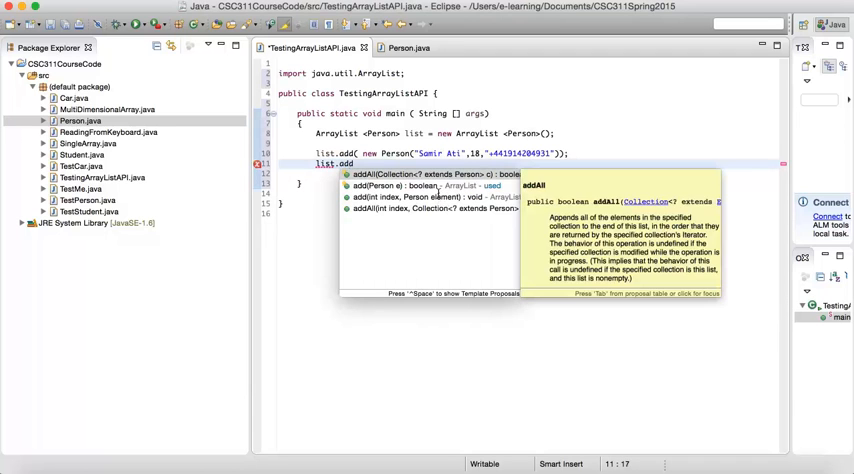
pyautogui.click(430, 174)
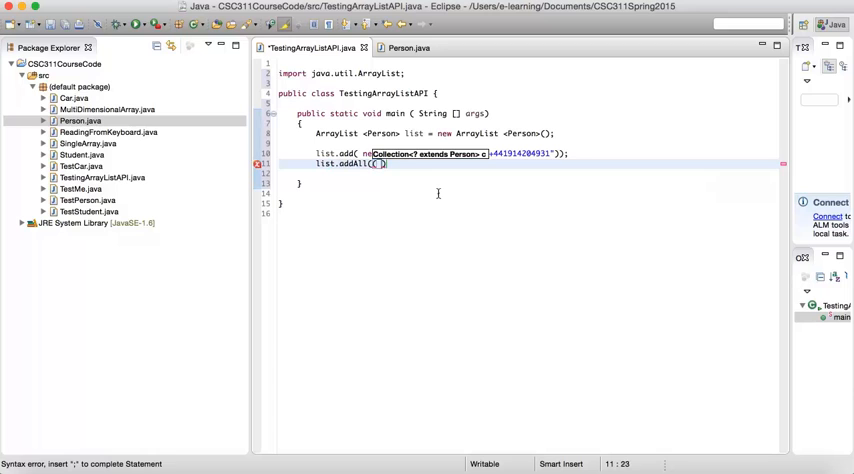
pyautogui.write('new')
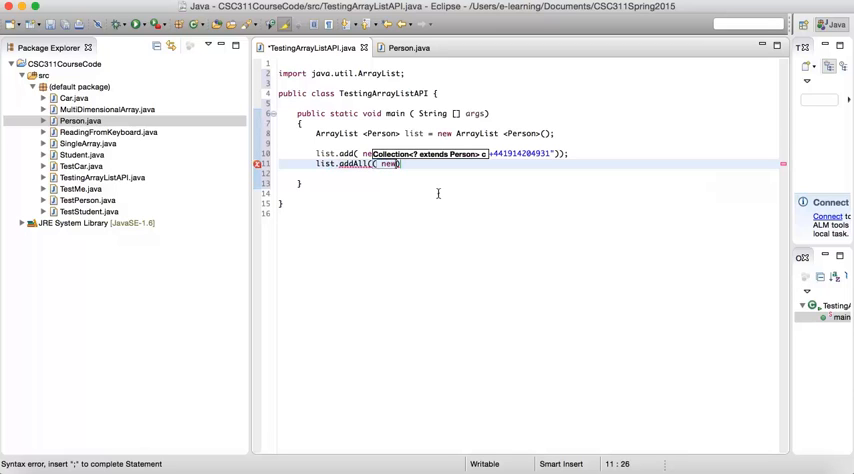
pyautogui.write('Person(')
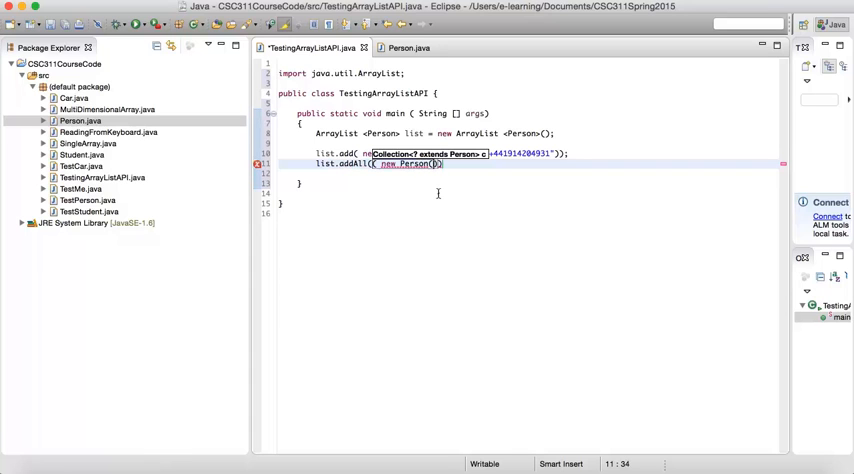
pyautogui.write(');')
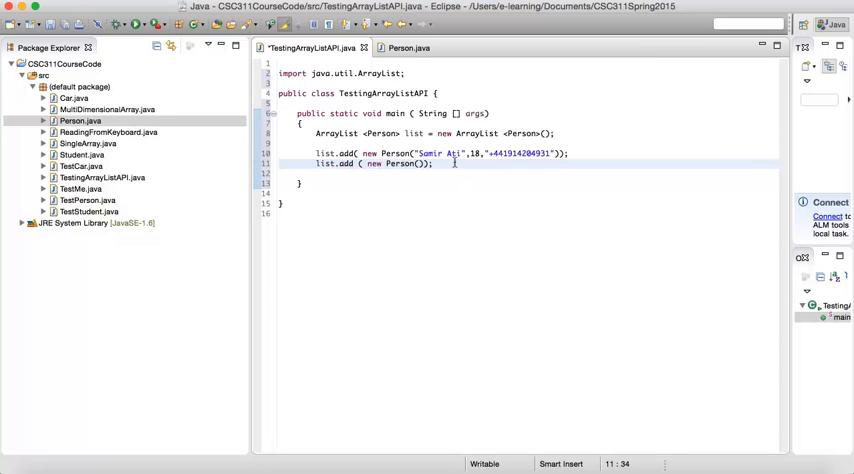
pyautogui.press('Return')
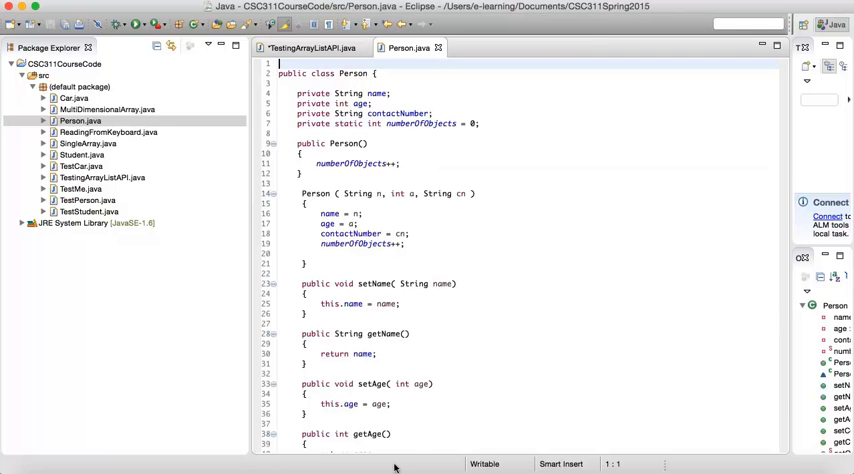
# - Review the Person constructors in Person.java and switch back to TestingArrayListAPI.java
pyautogui.scroll(-3)
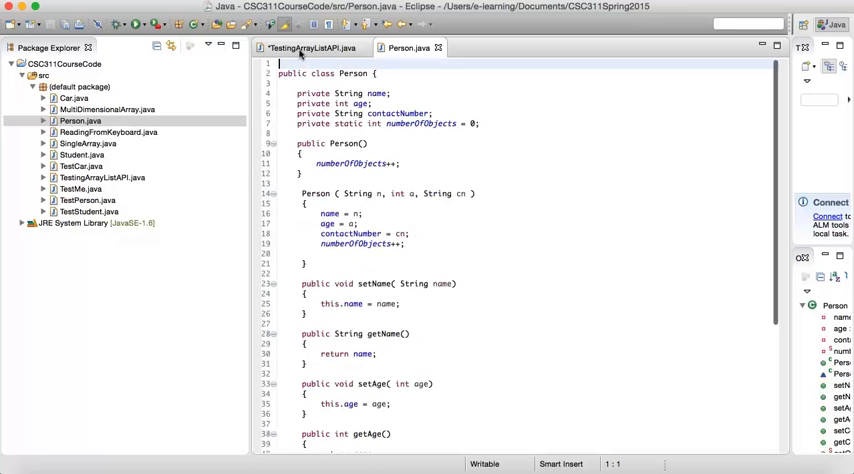
pyautogui.click(310, 48)
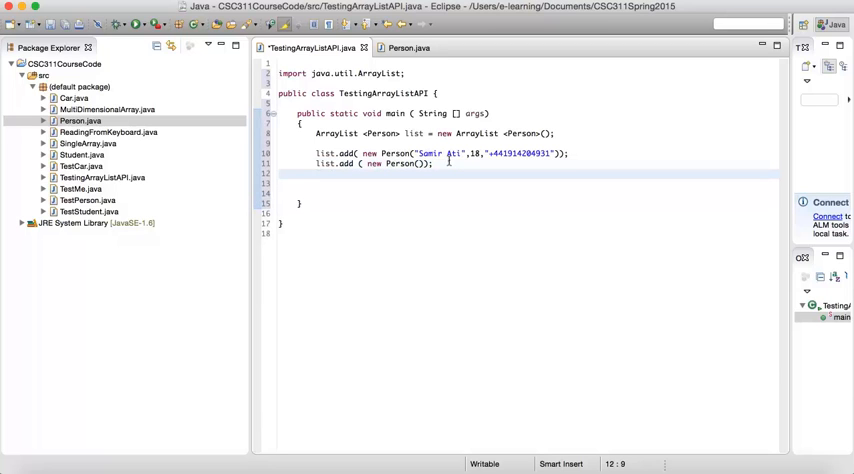
# - Begin the third statement list.add( new Person("Mohammed Ali" with the full-data constructor
pyautogui.write('l')
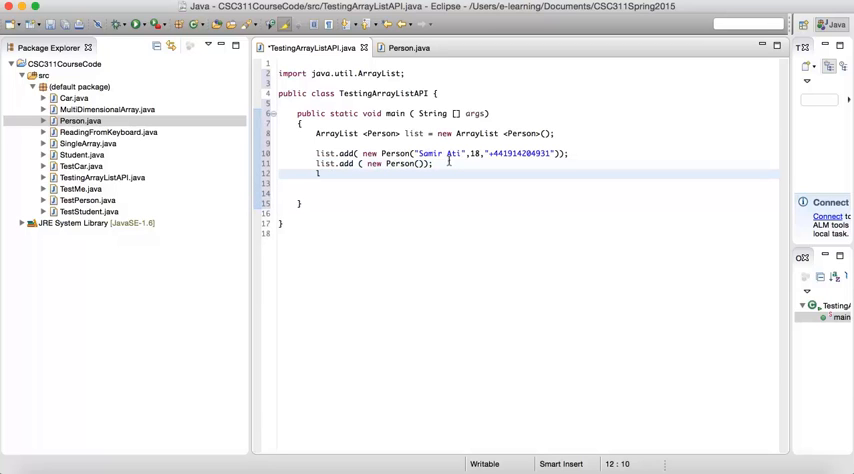
pyautogui.write('list')
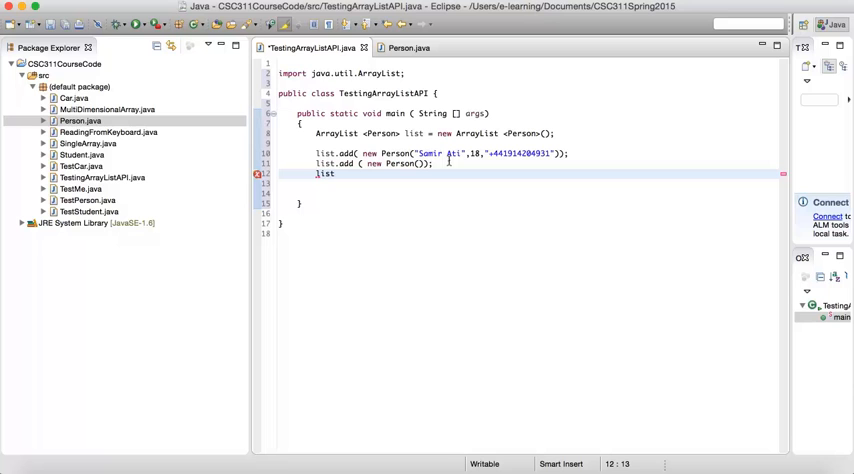
pyautogui.write('.add(')
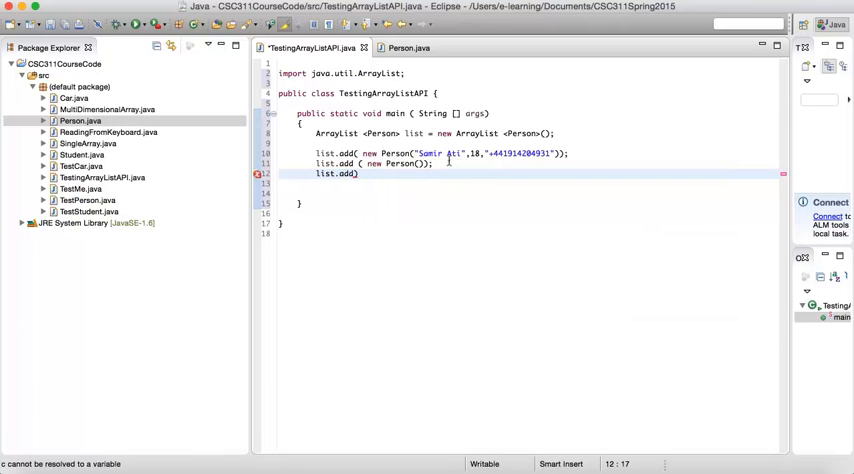
pyautogui.write('(')
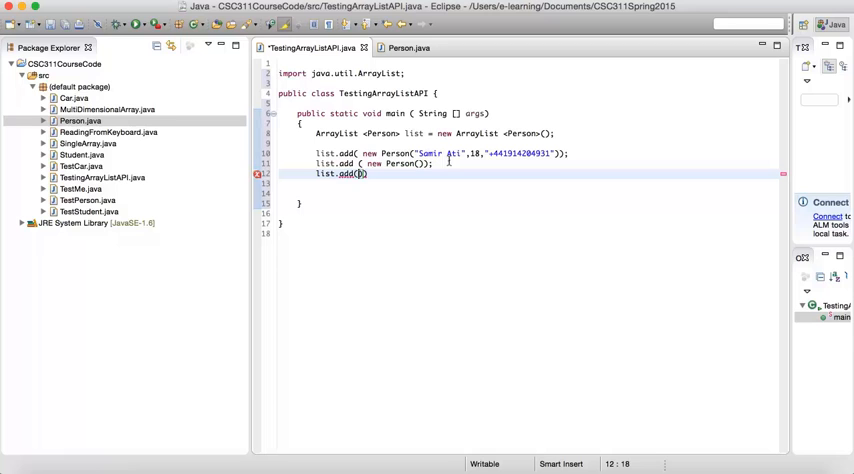
pyautogui.write('new')
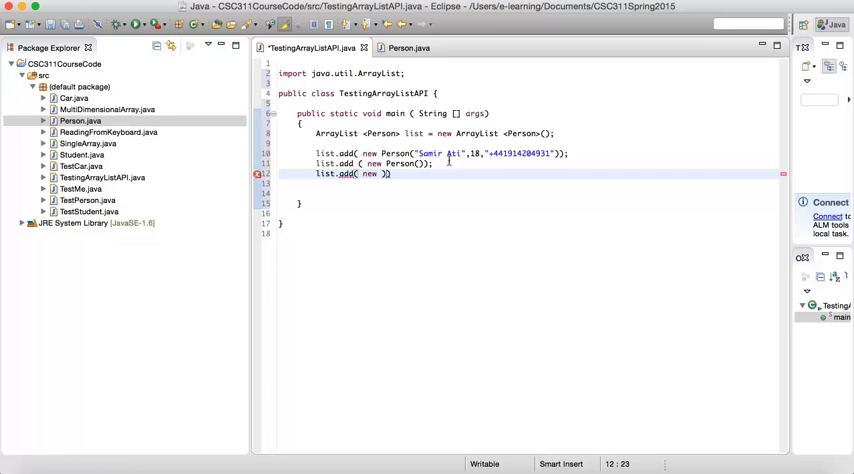
pyautogui.write('Person')
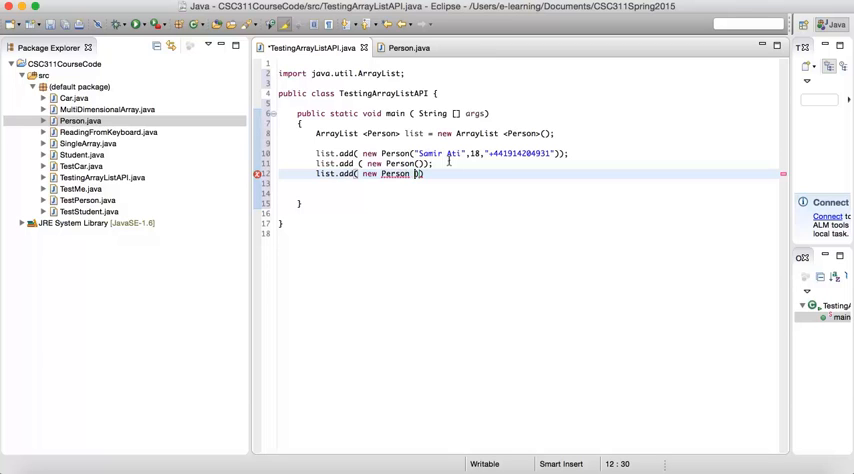
pyautogui.write(')')
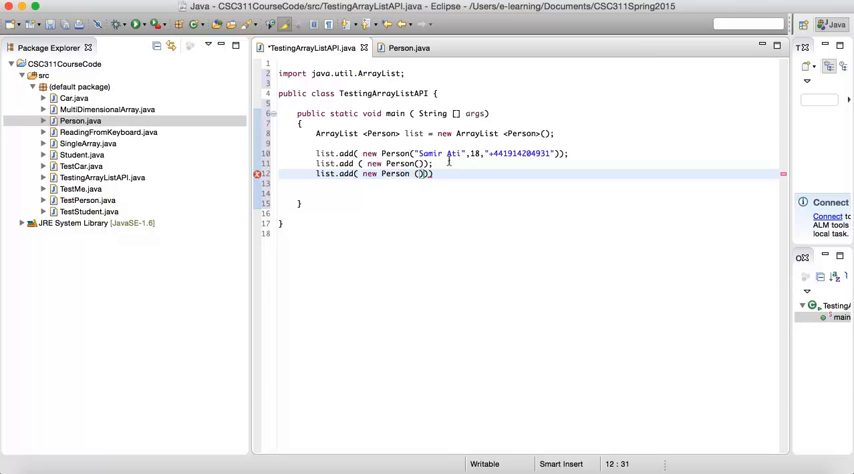
pyautogui.write('"')
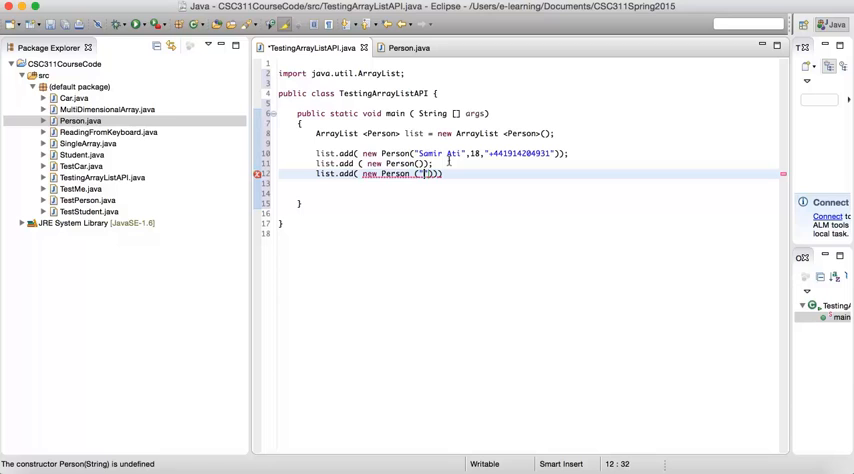
pyautogui.write('Mob')
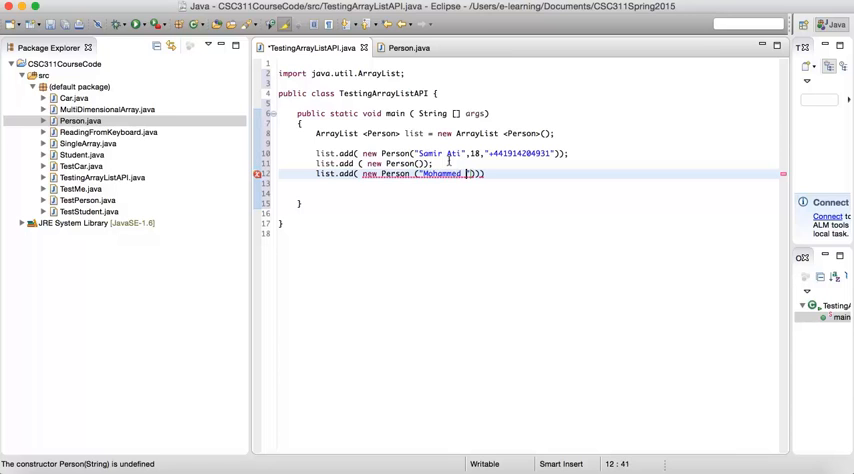
pyautogui.write('Ali')
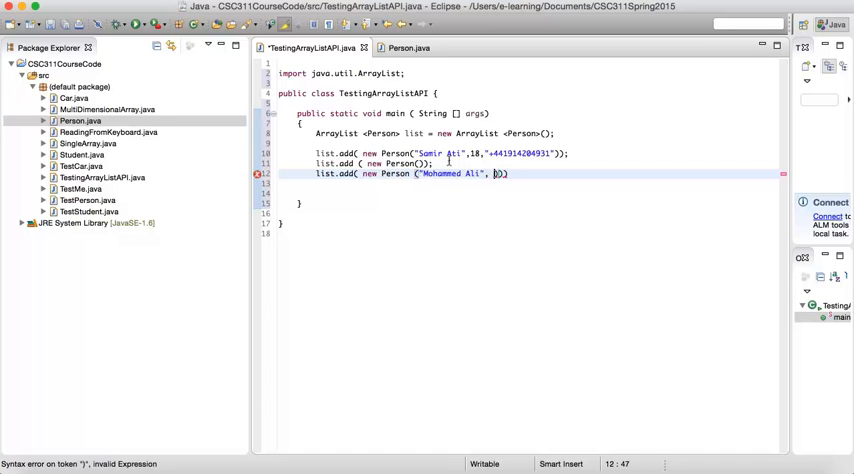
# - Complete it with age 21 and a "+971 50..." phone number, ending the call with ));
pyautogui.write('21,')
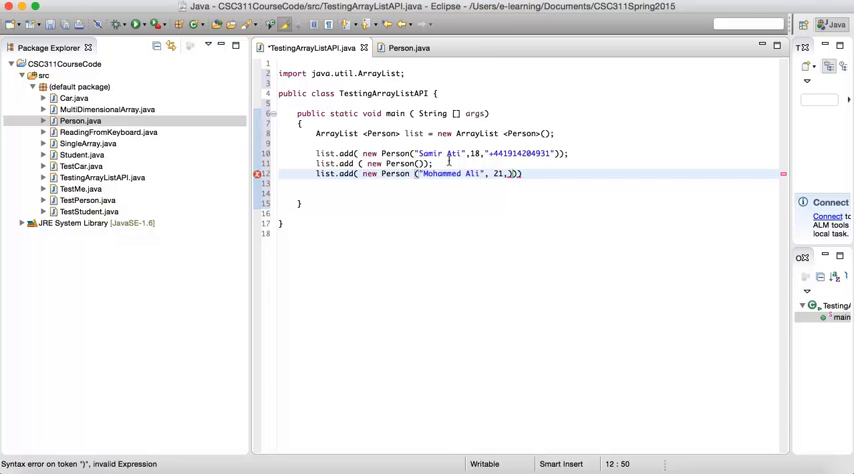
pyautogui.write('""')
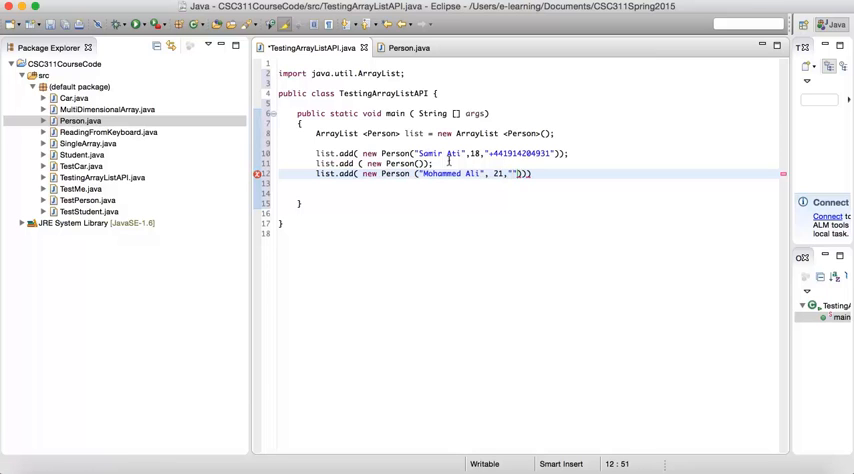
pyautogui.write('+')
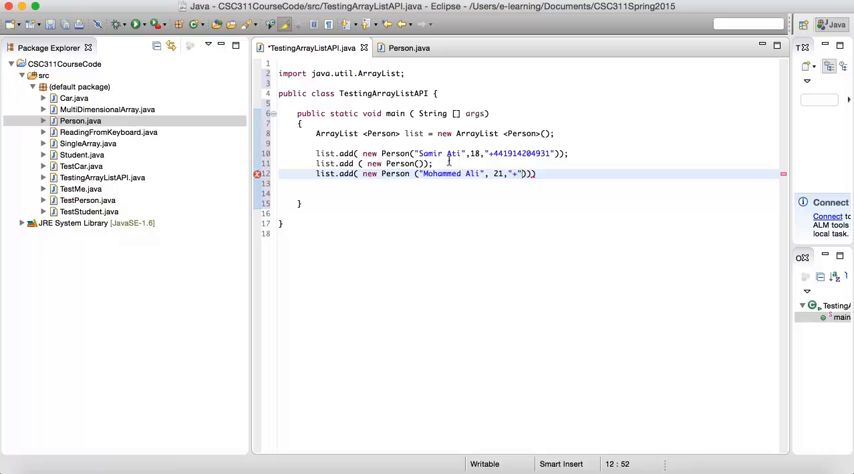
pyautogui.write('971')
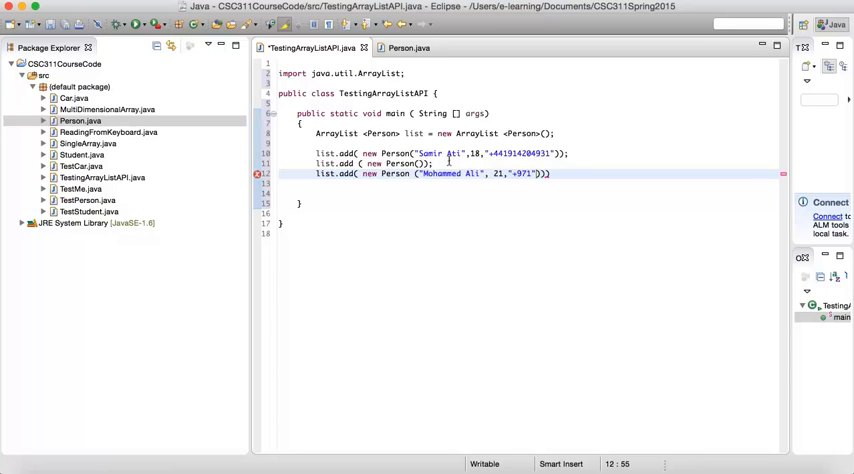
pyautogui.write('506677432')
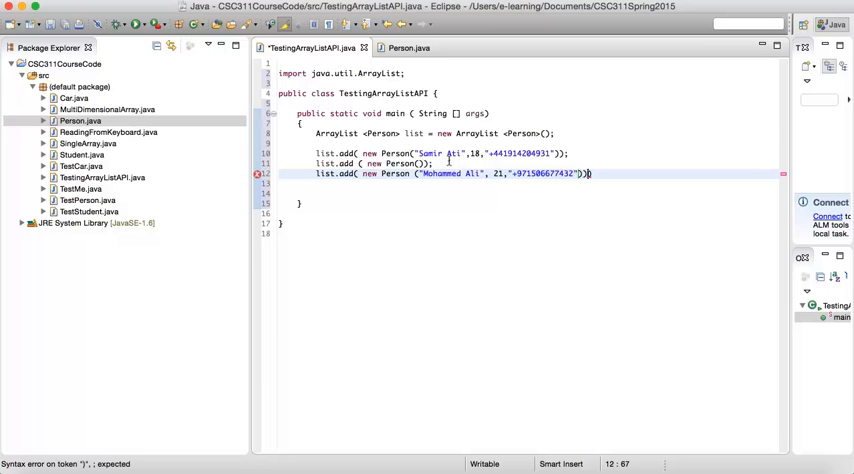
pyautogui.press('backspace')
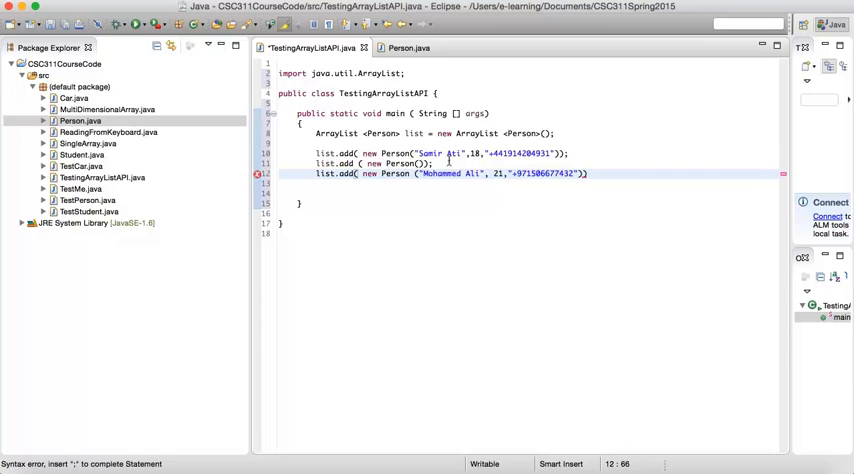
pyautogui.write(';')
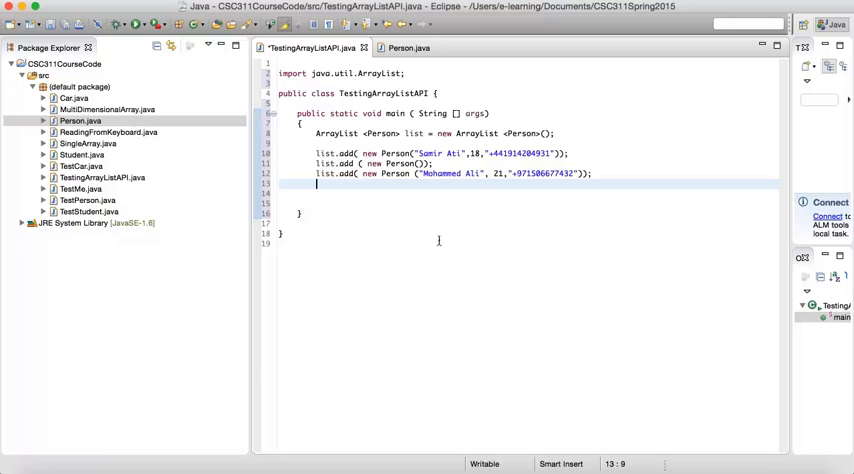
pyautogui.moveTo(408, 242)
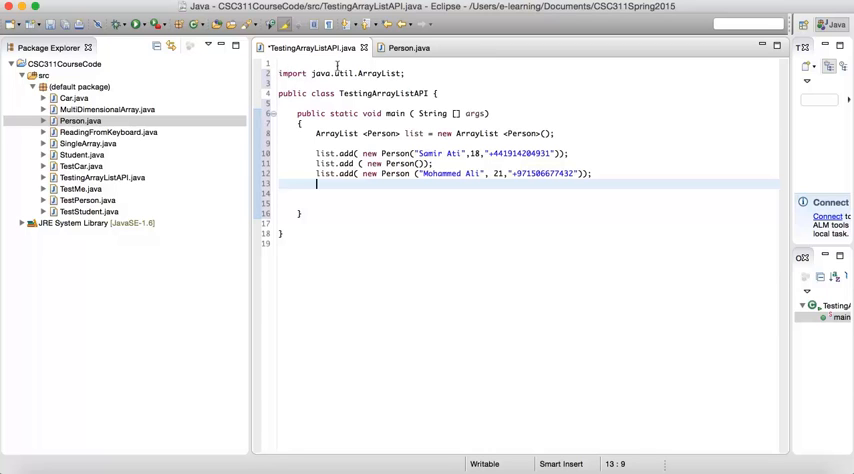
pyautogui.moveTo(404, 68)
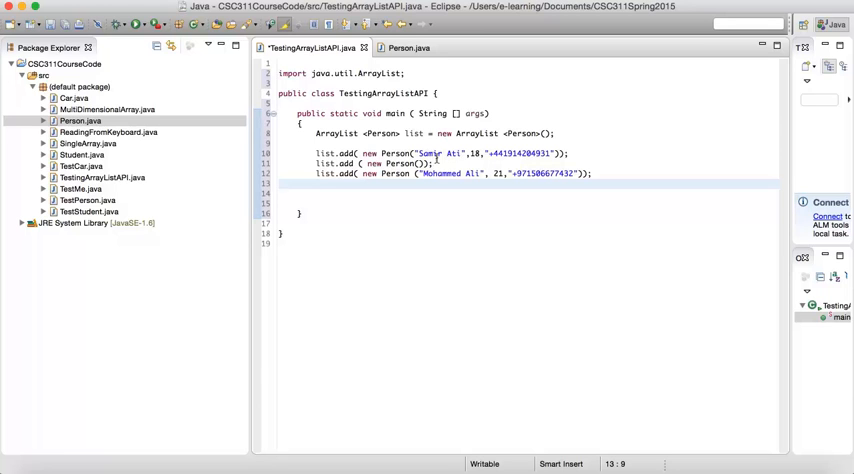
pyautogui.moveTo(438, 184)
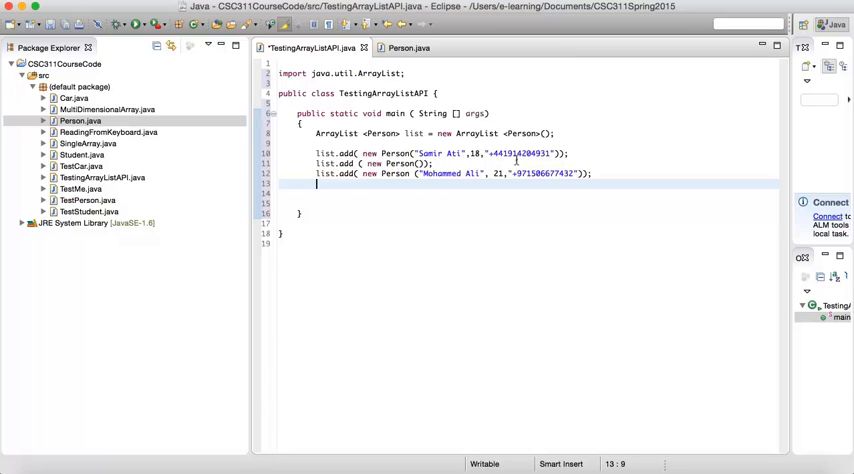
pyautogui.moveTo(636, 184)
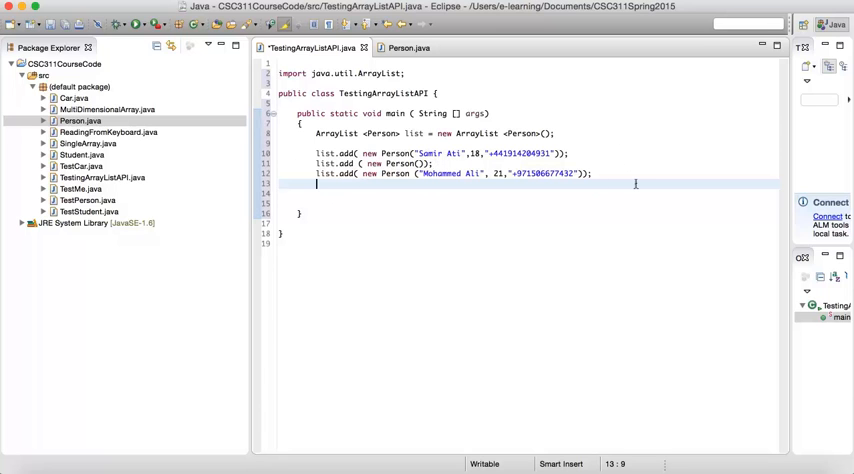